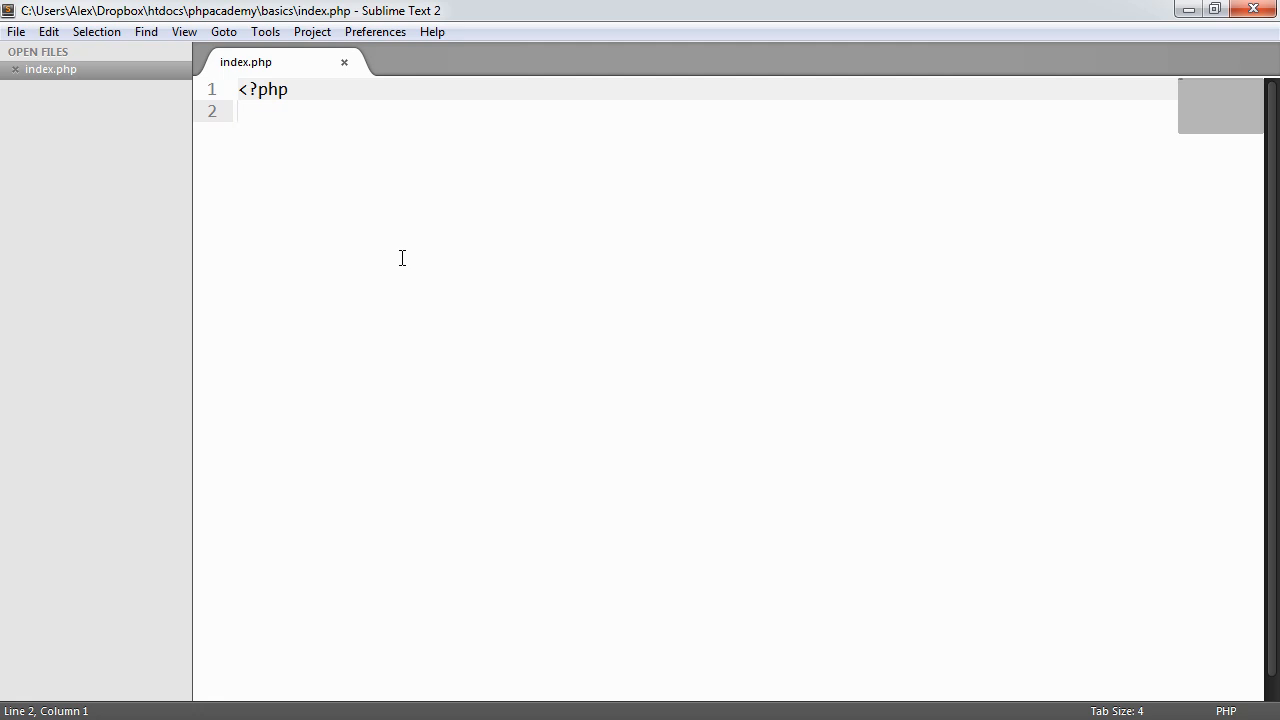
Declare function add() with an empty brace body below the <?php tag in index.php.
type("function a")
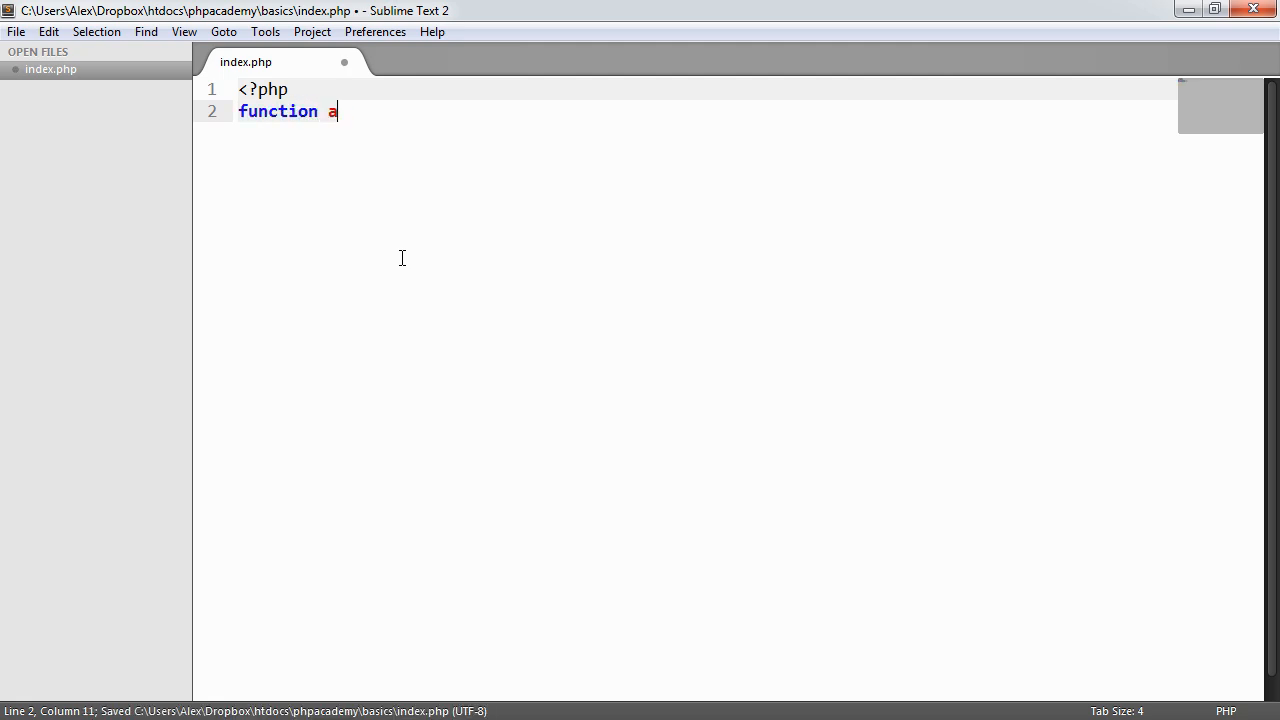
type("dd()")
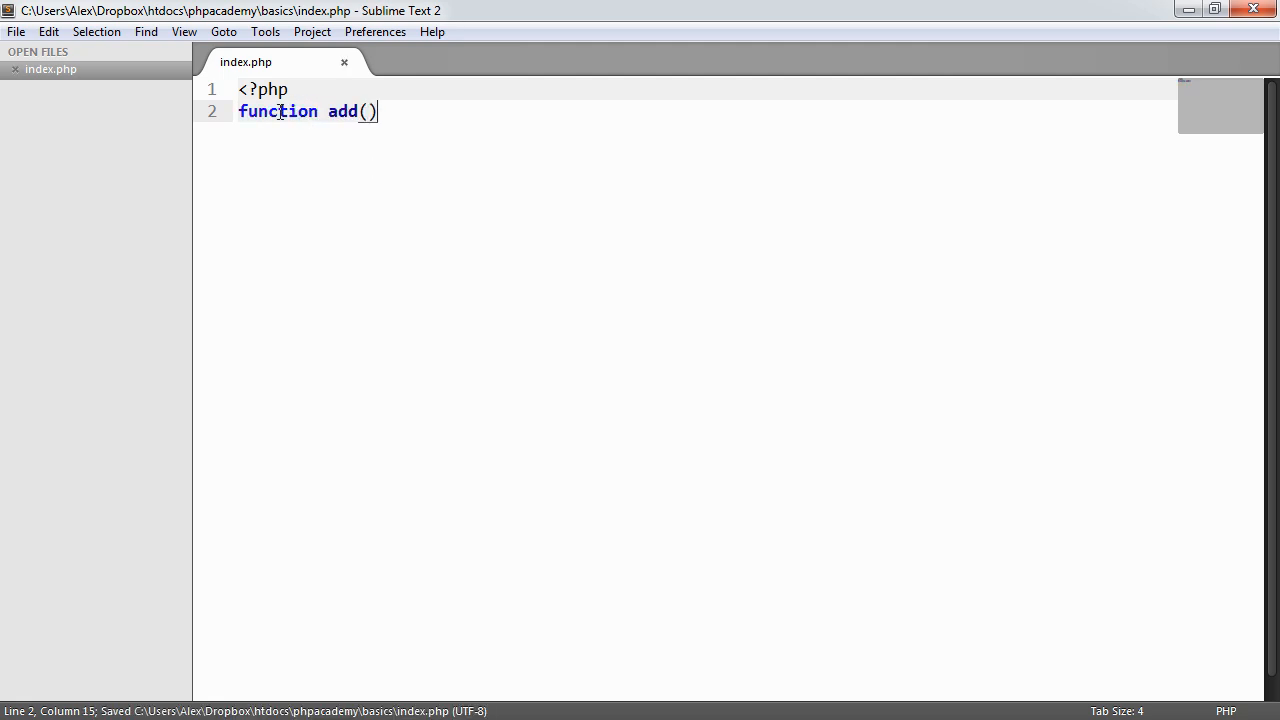
double_click(342, 111)
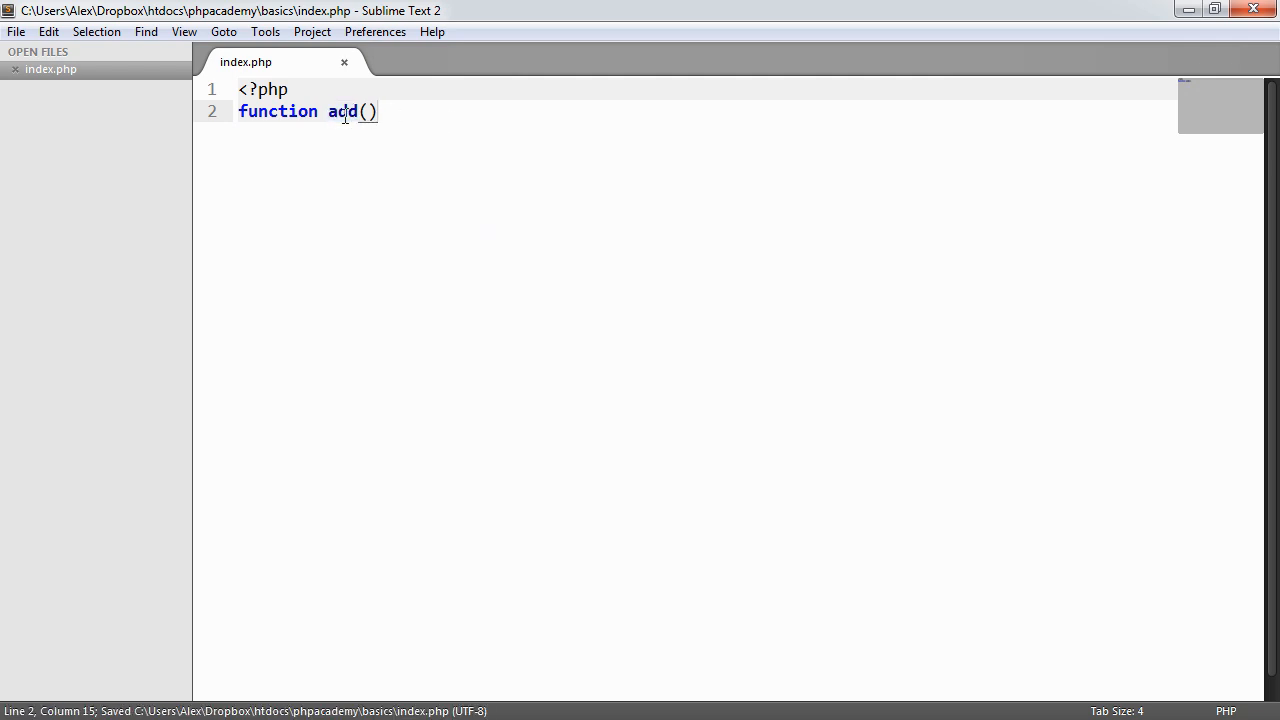
type("echo")
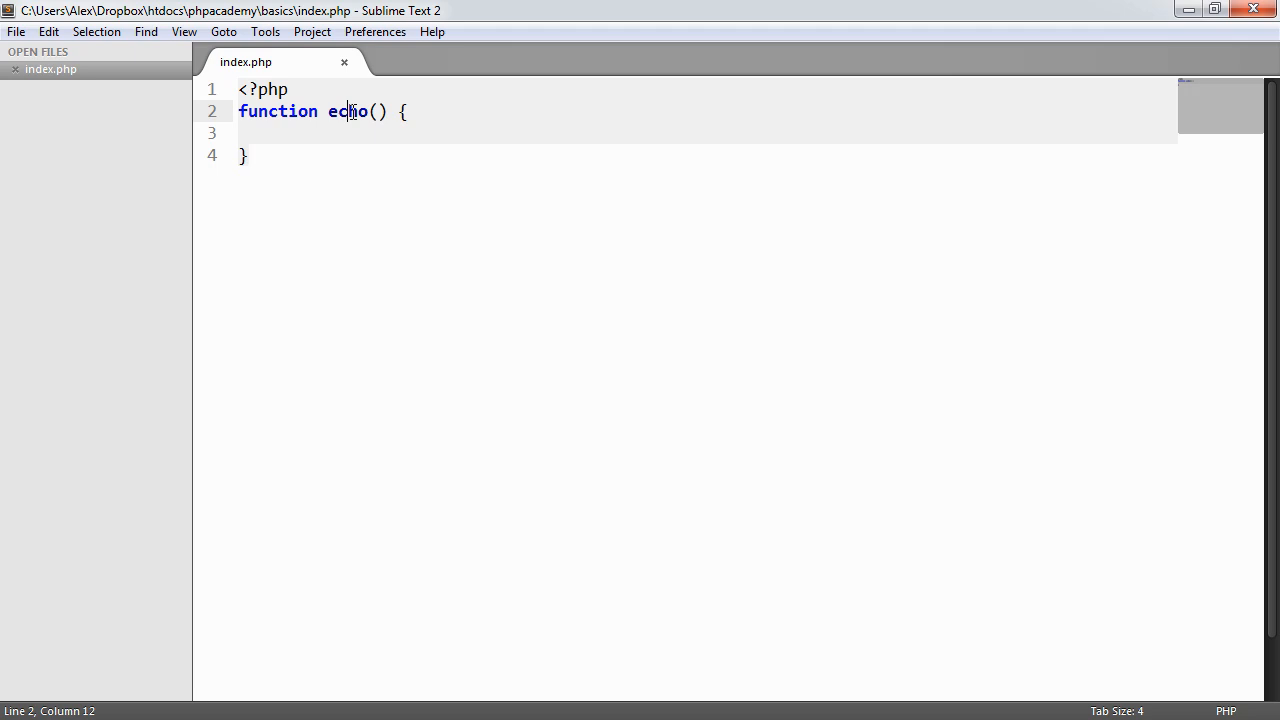
type("add")
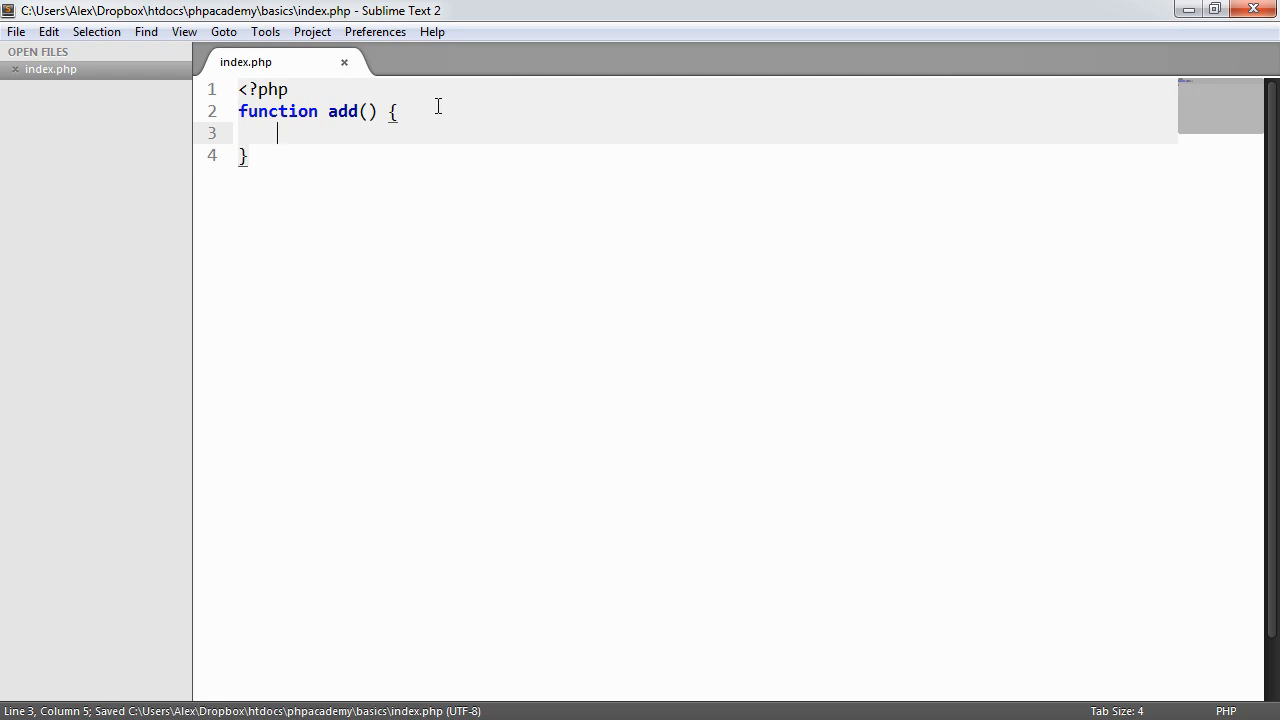
Make add() echo 5, save, and call add(); on line 6.
type("echo '';")
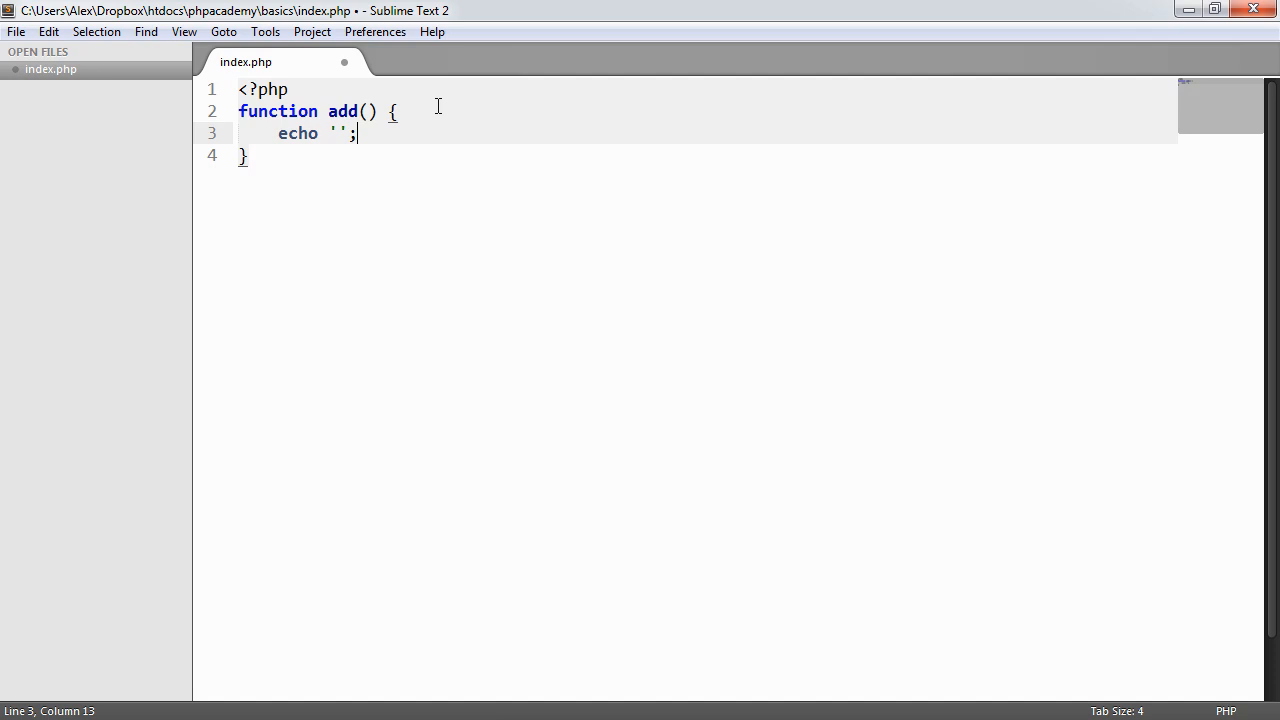
key("BackSpace")
type("5")
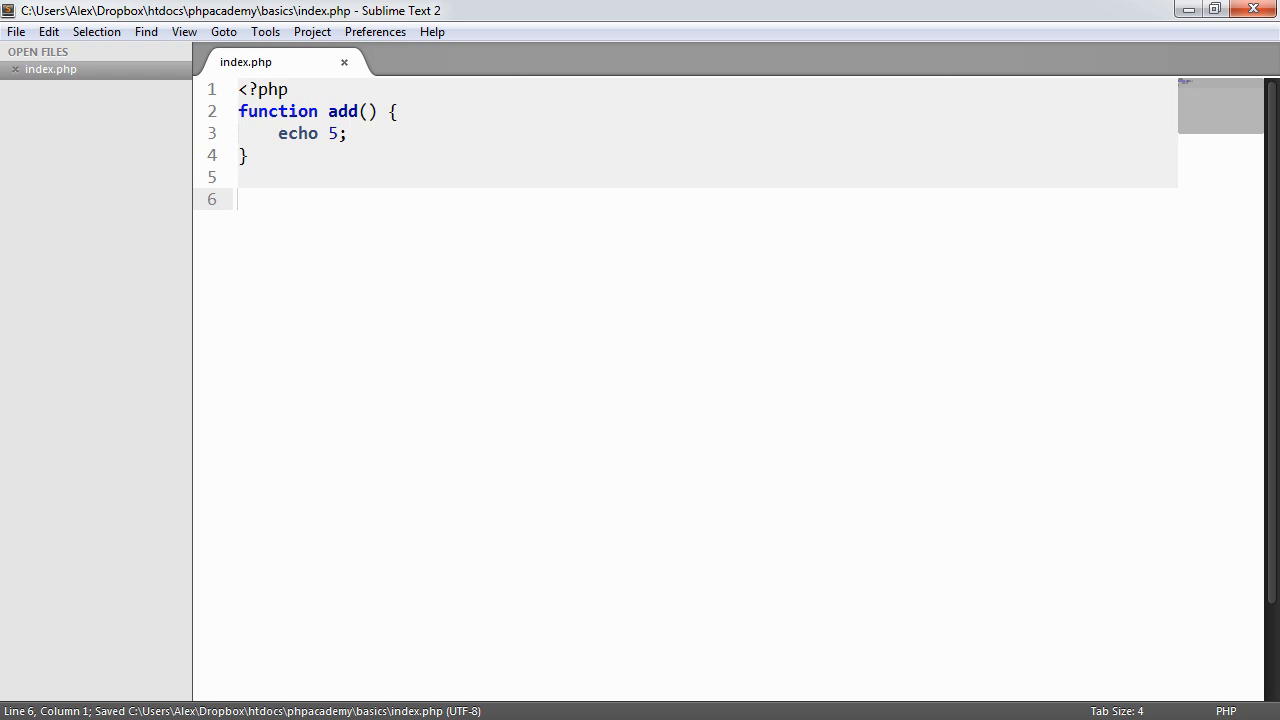
type("add();")
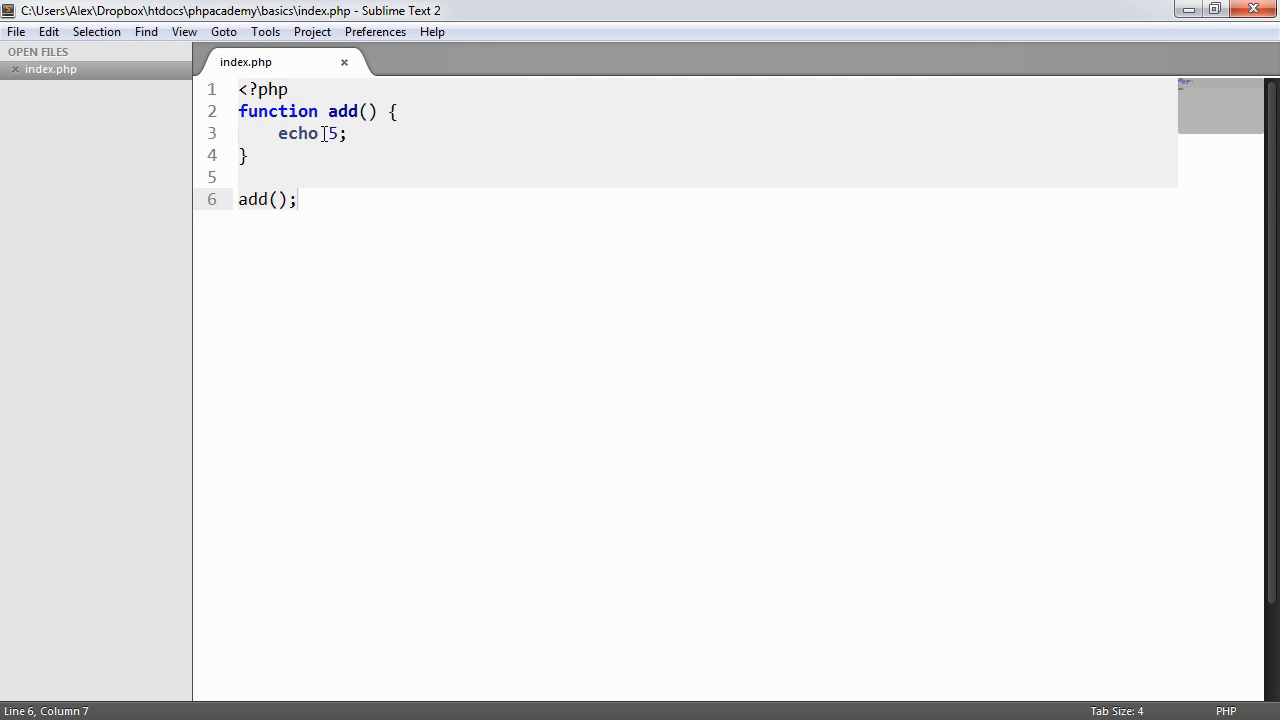
Replace 'echo' with 'return' on line 3 so add() returns 5.
double_click(297, 133)
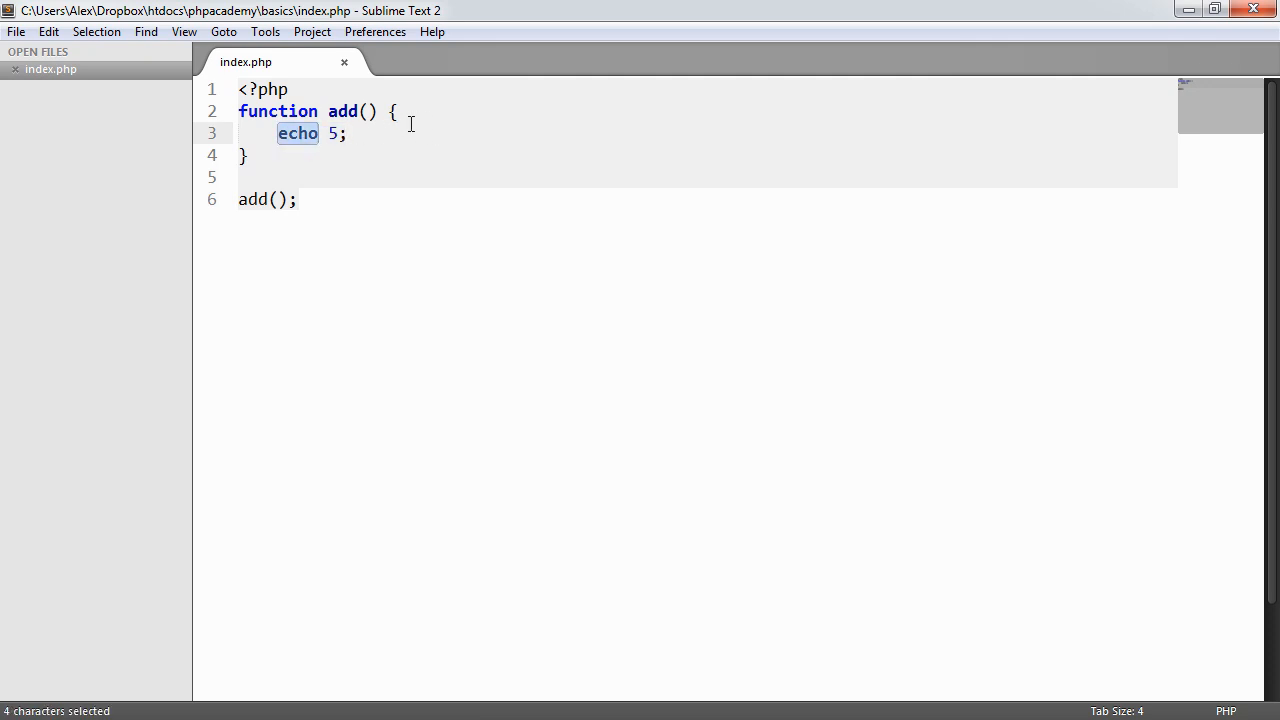
left_click(393, 133)
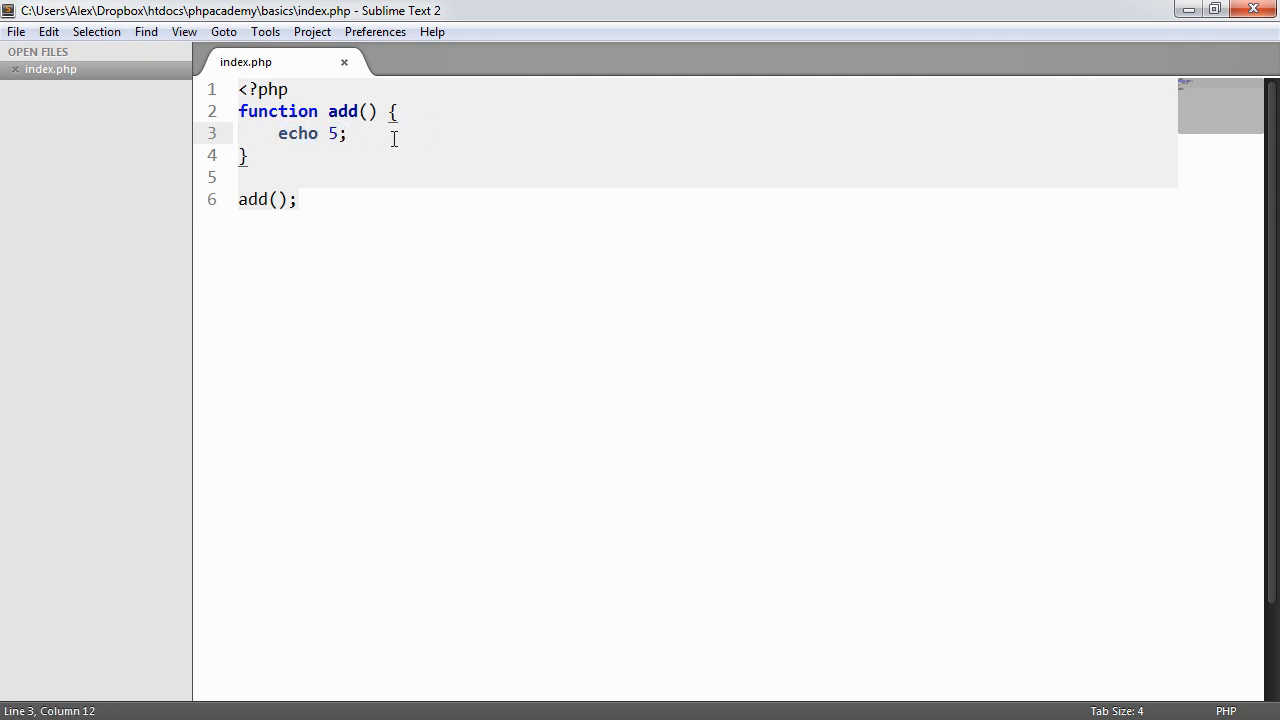
left_click(327, 133)
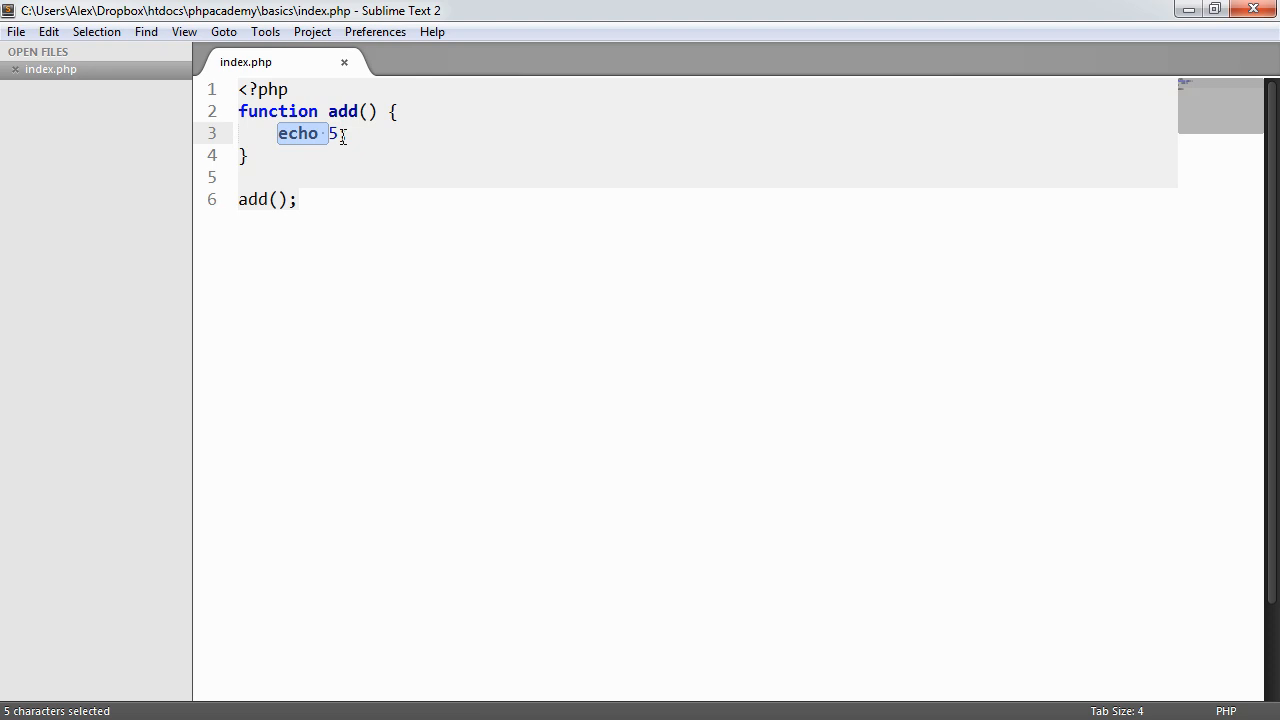
type("return")
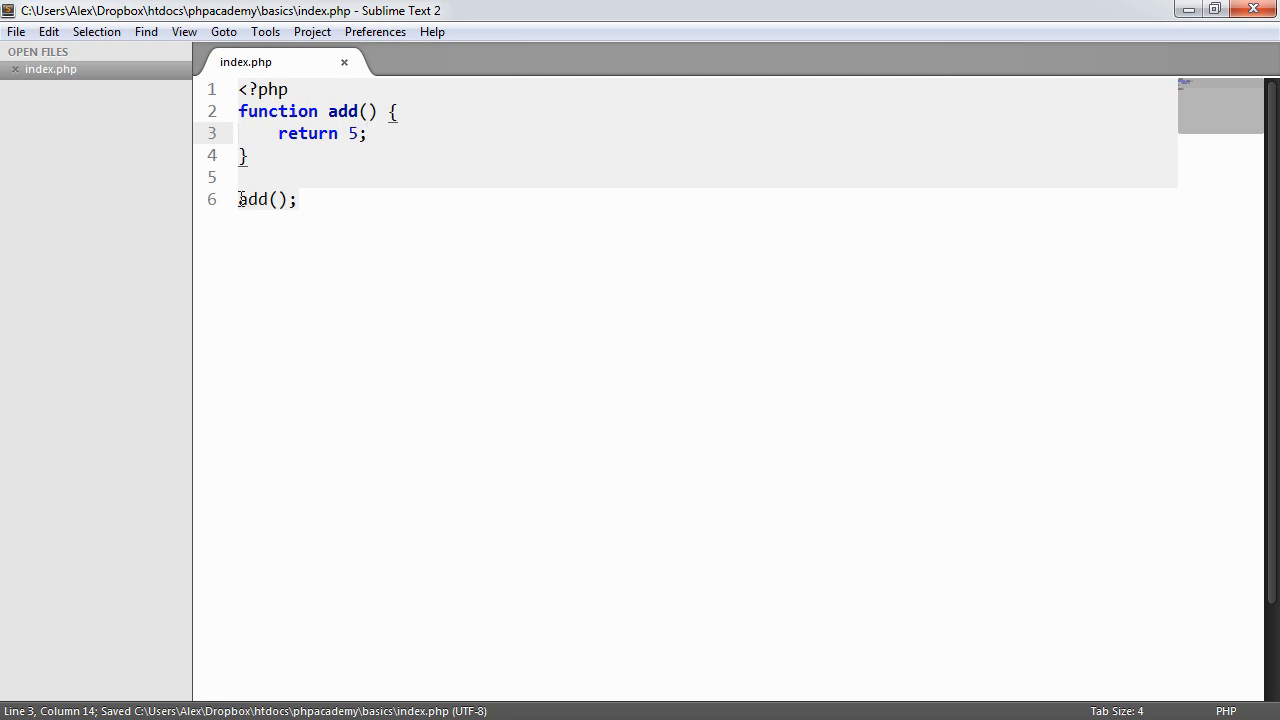
left_click(238, 199)
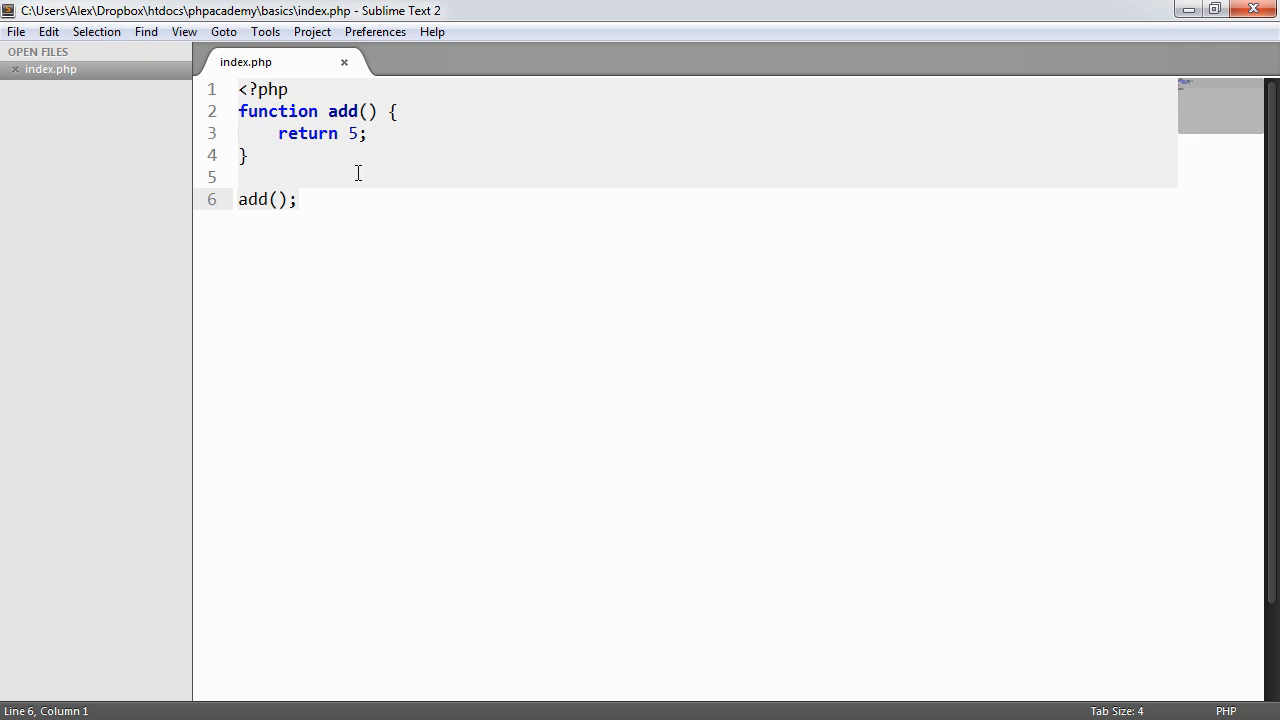
left_click(367, 133)
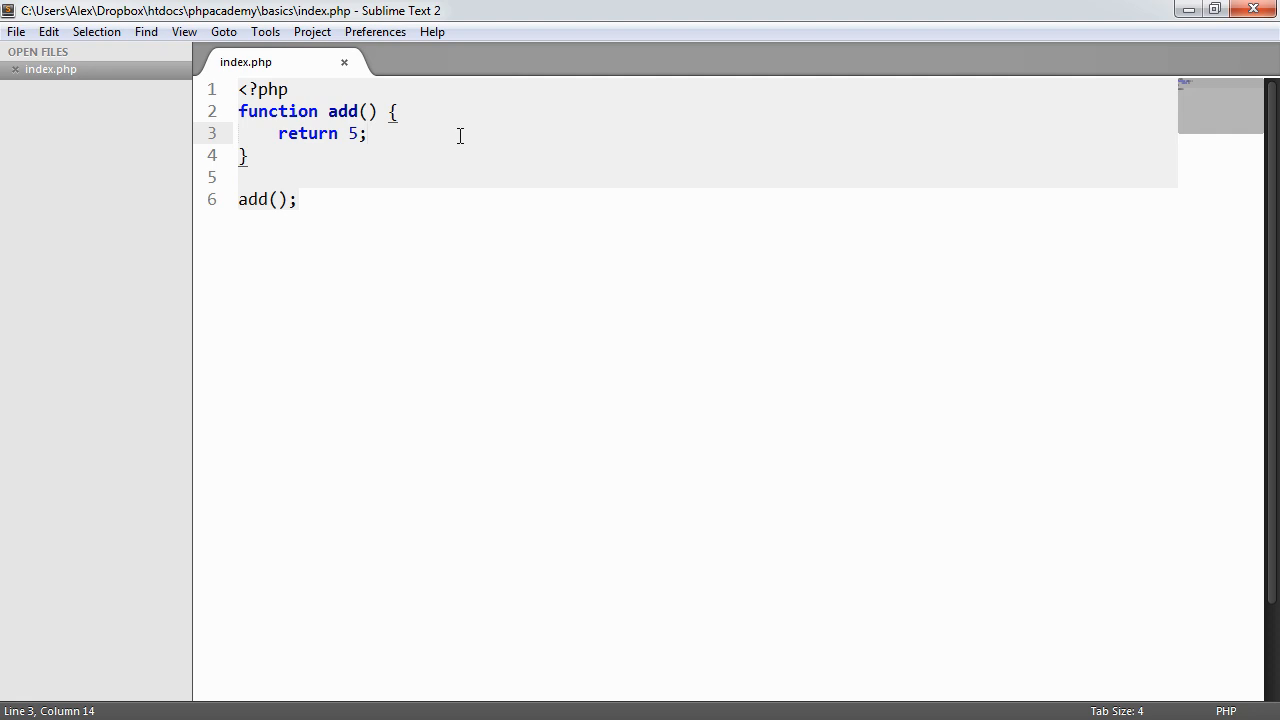
type("echo '';")
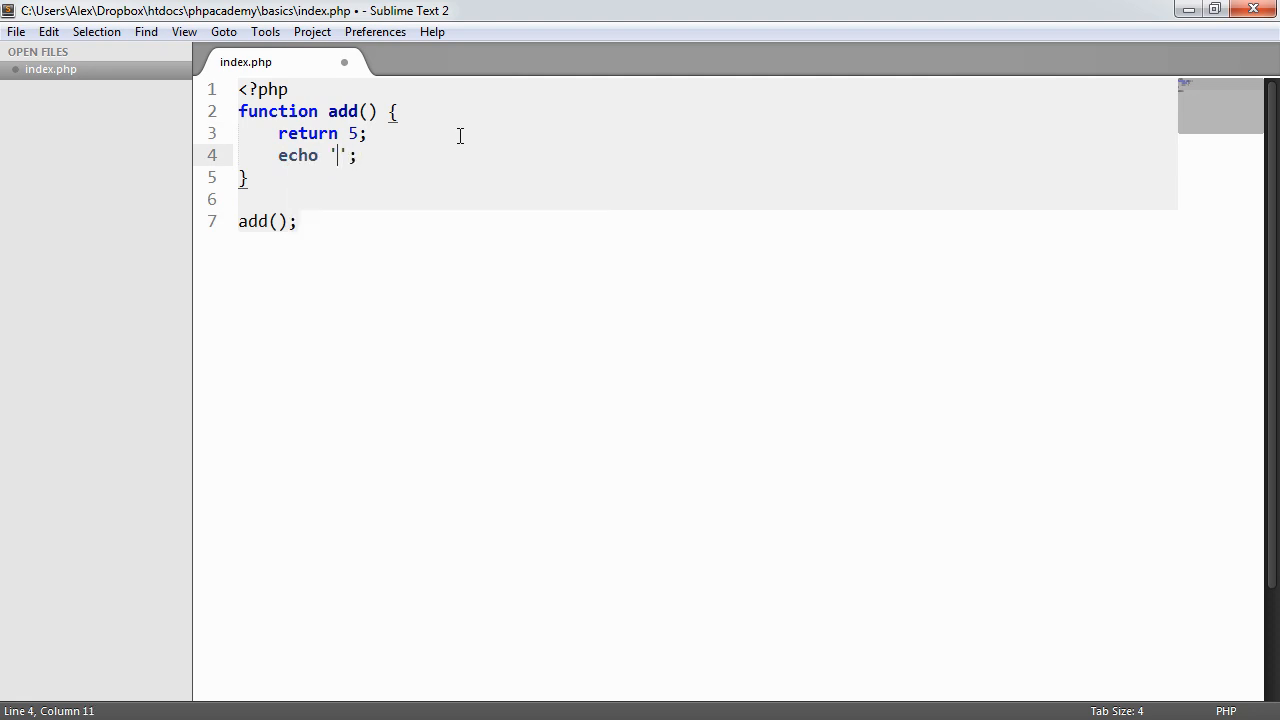
type("Alex")
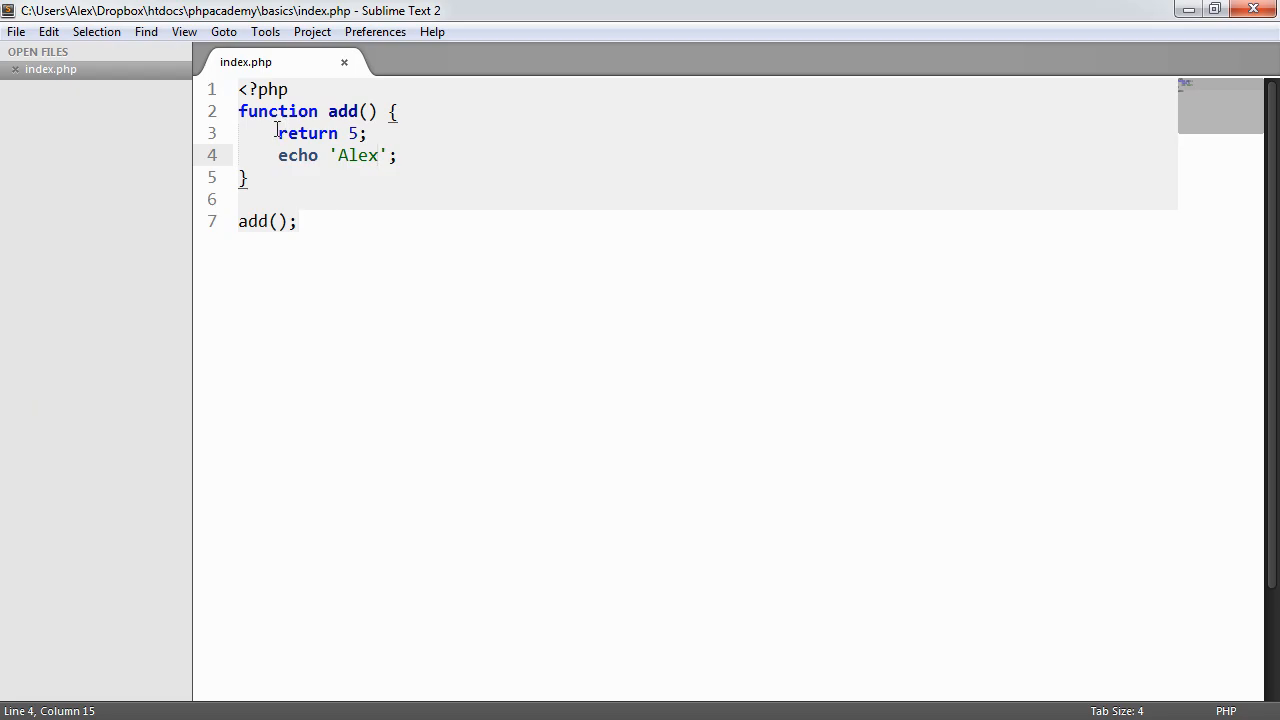
triple_click(300, 155)
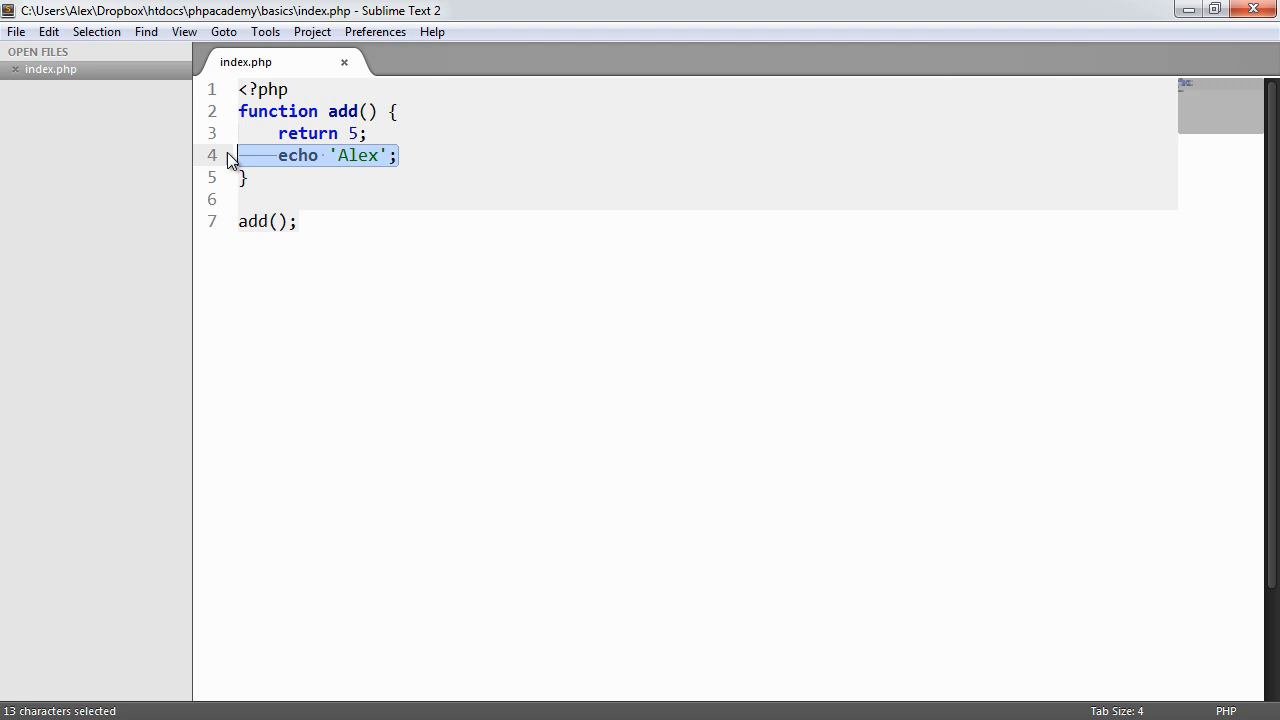
key("ctrl+x")
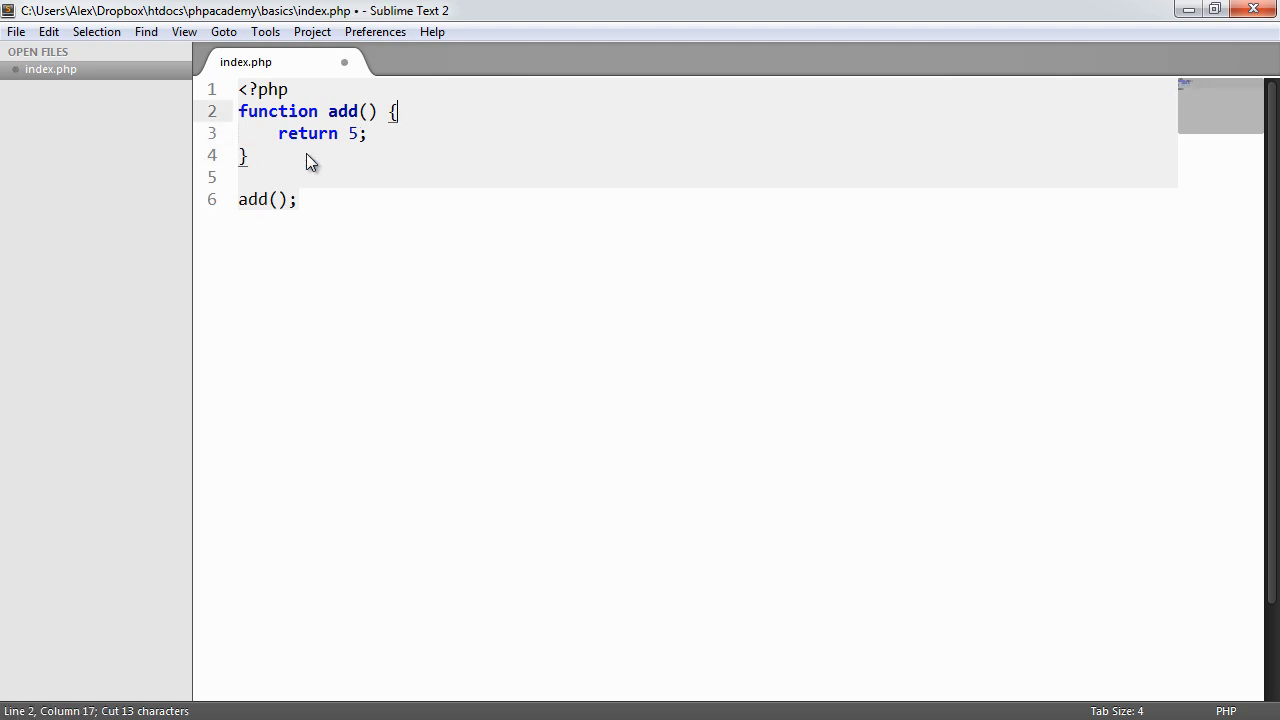
type("echo 'Alex';")
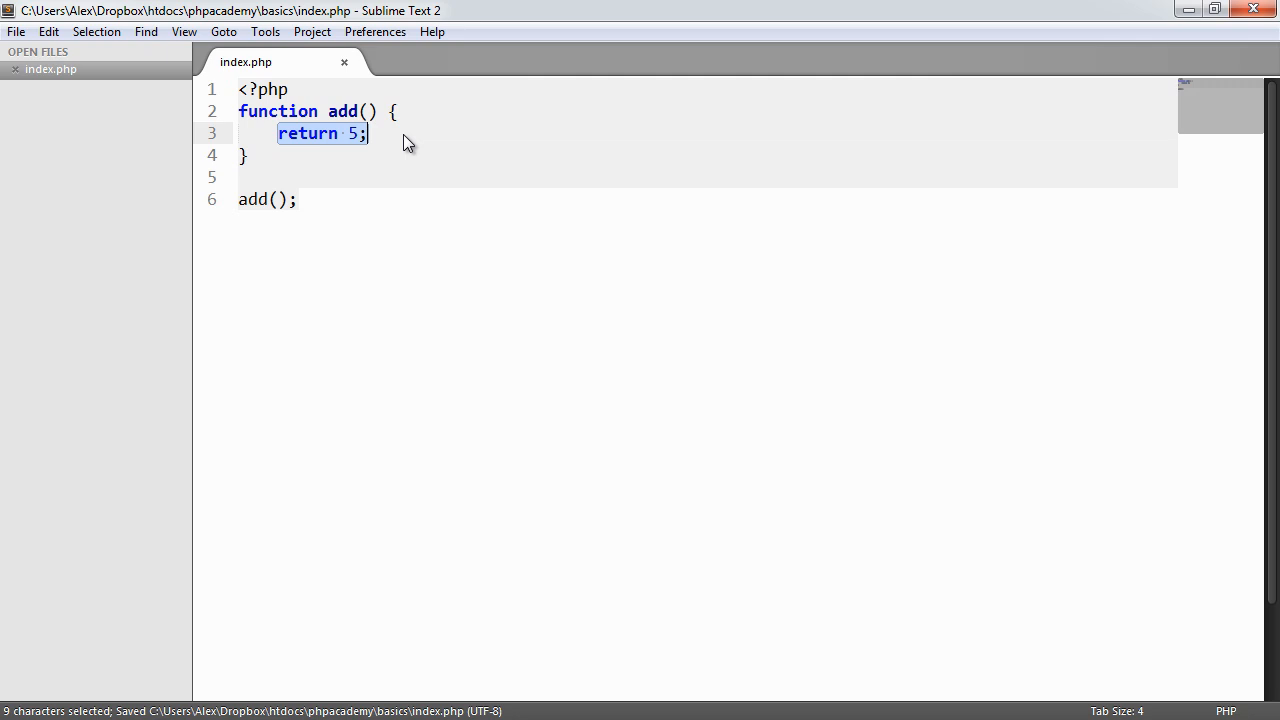
Prefix the add(); call with echo and add two blank lines under <?php.
left_click(238, 199)
type("echo ")
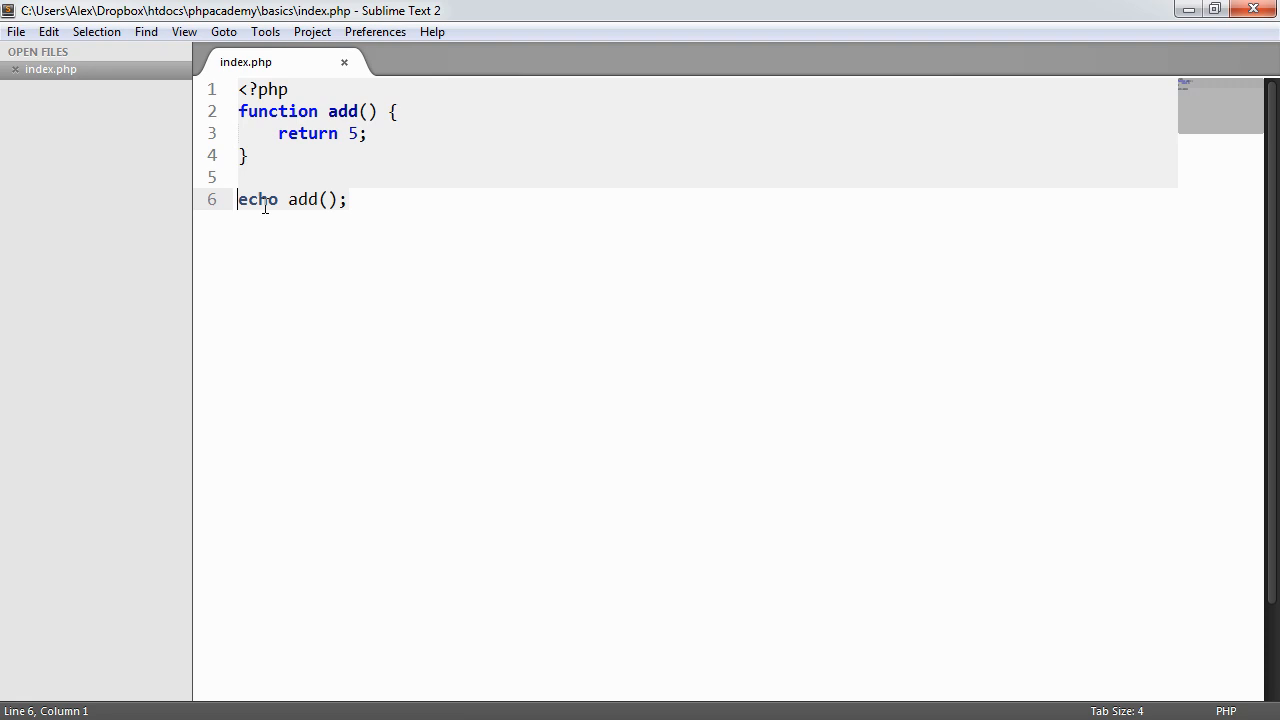
double_click(300, 199)
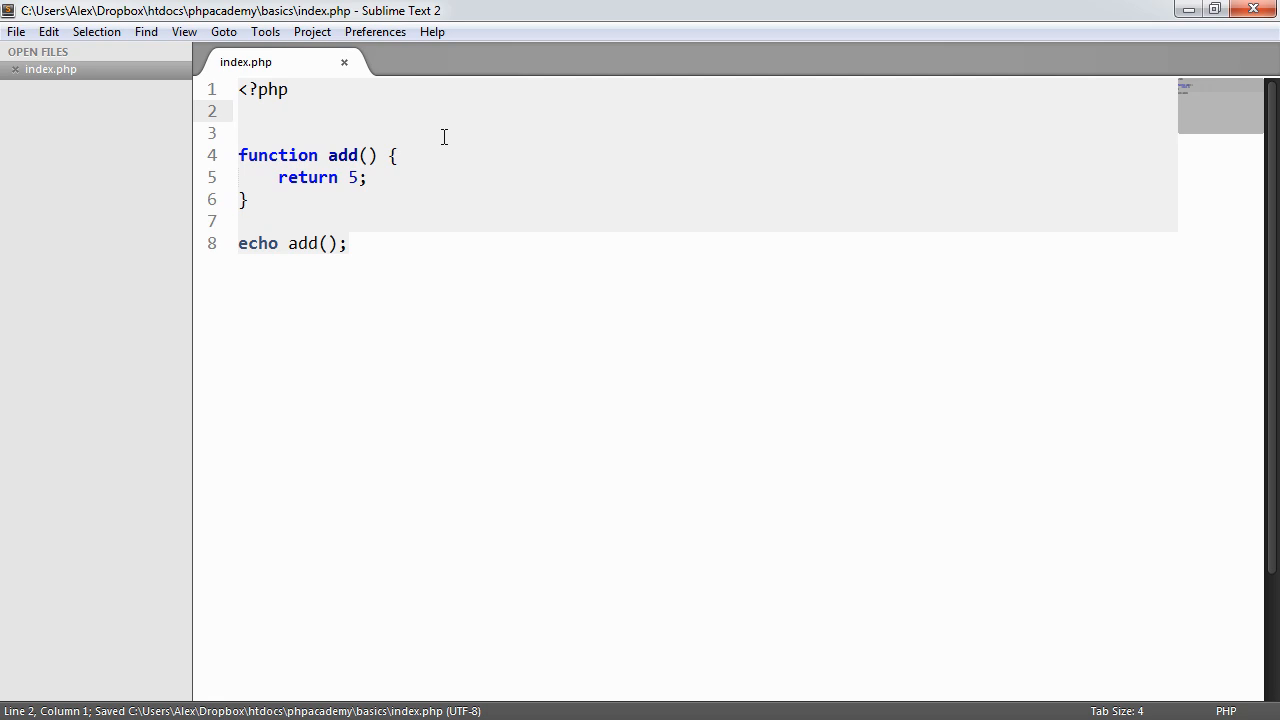
Type a $num = 5; line and global $num;, then delete the $num = 5 line.
type("$nu")
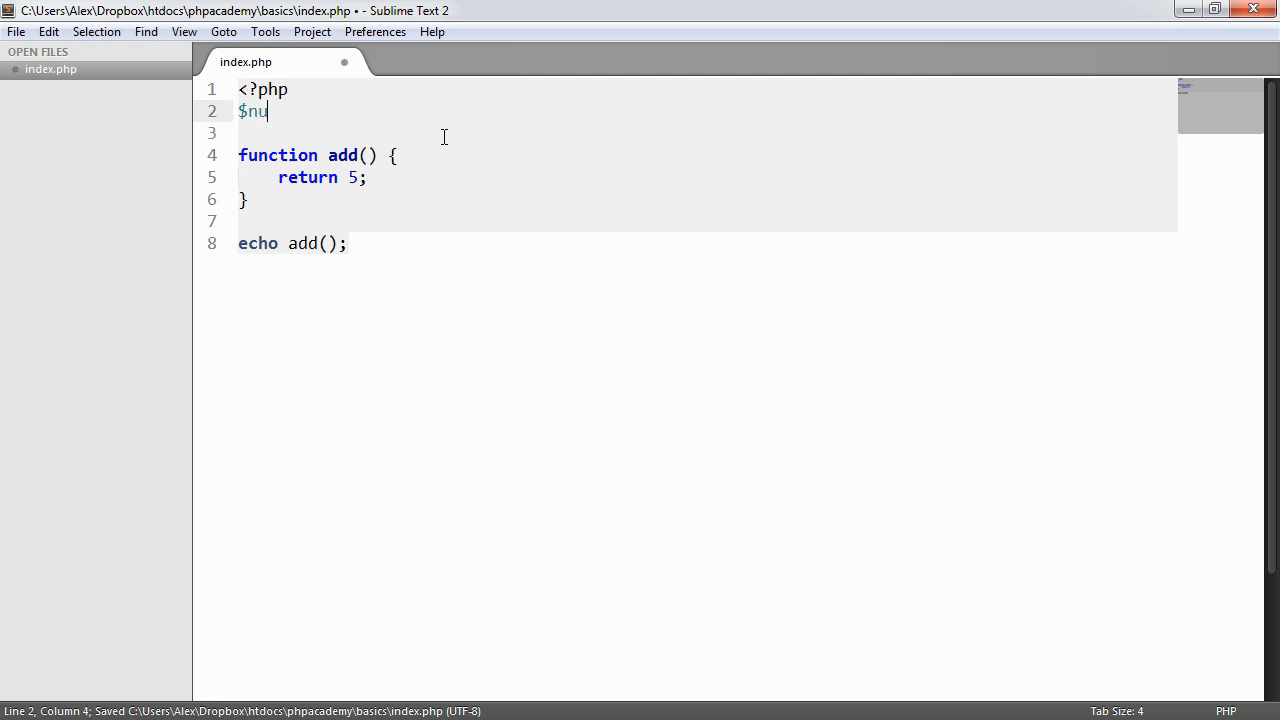
type("m = 5;")
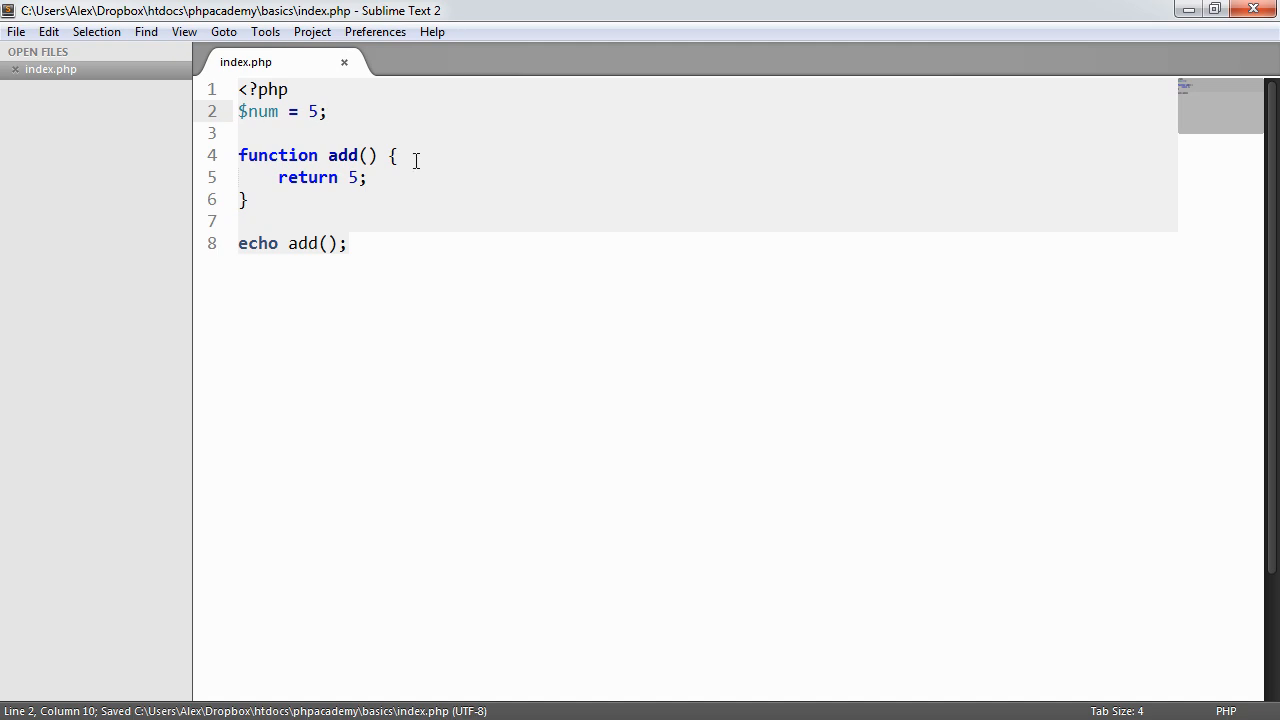
type("$num")
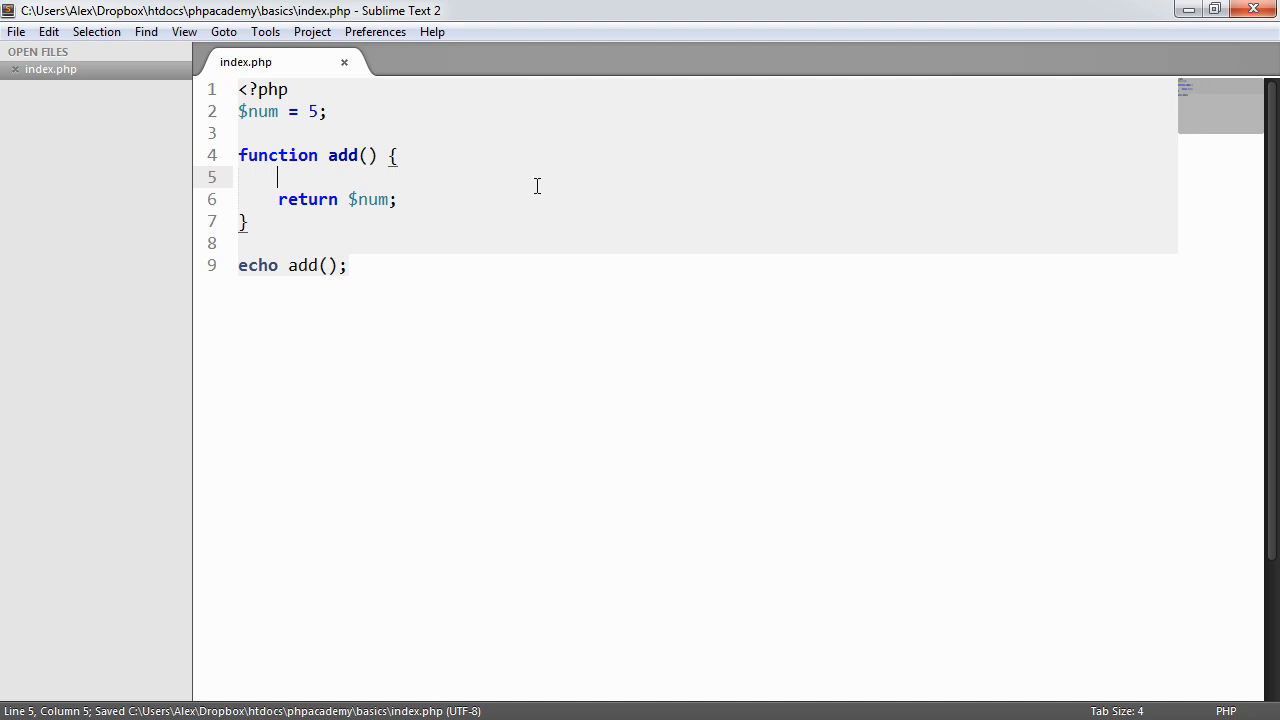
type("global $")
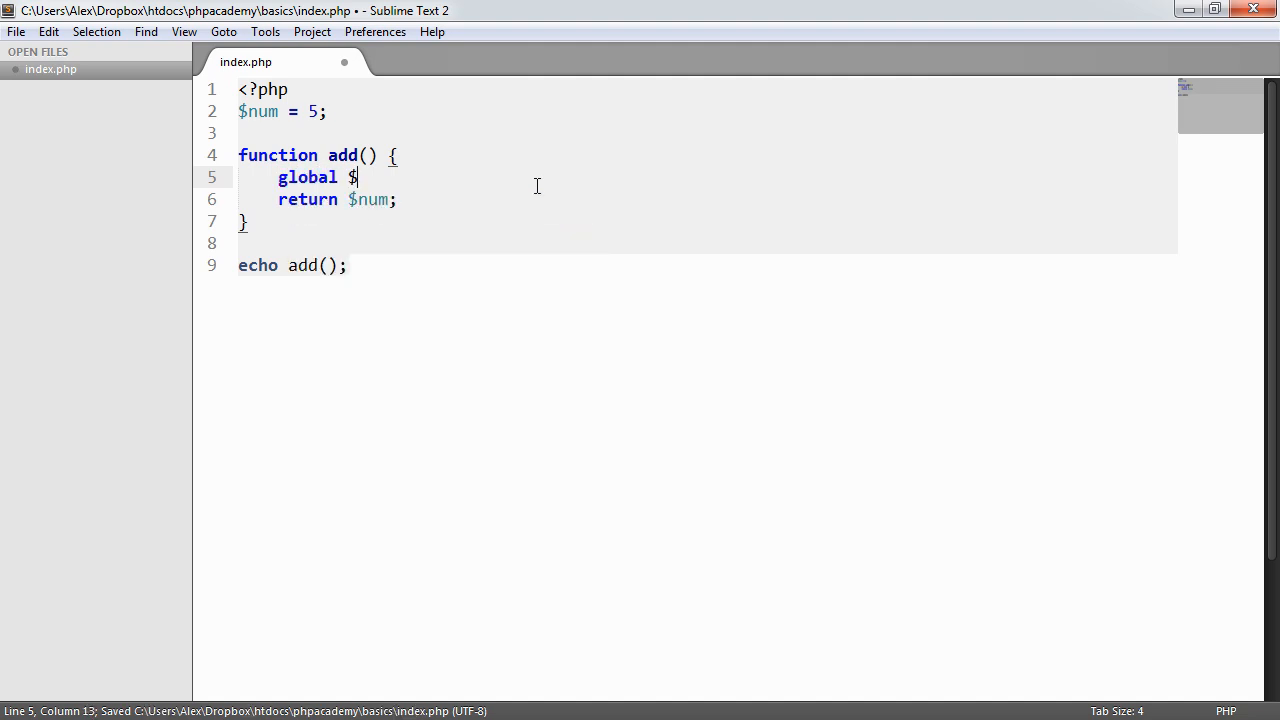
type("num;")
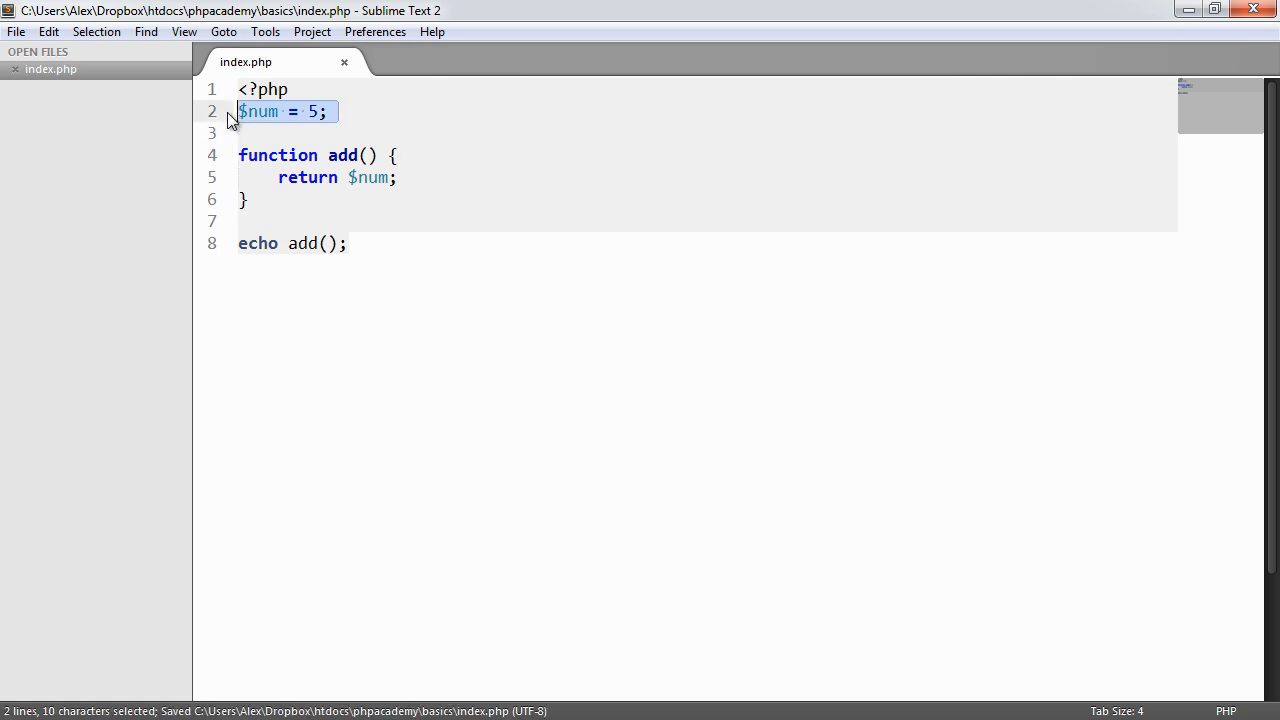
key("Delete")
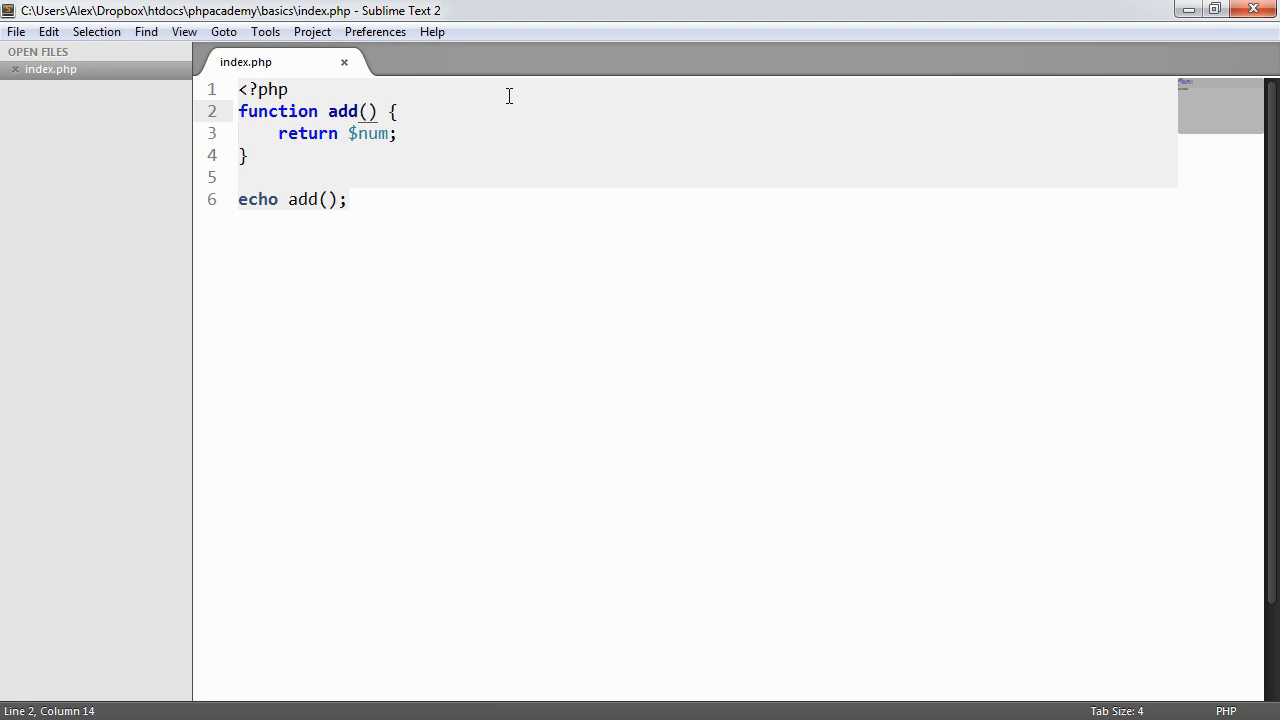
Give add() parameters $num1 and $num2 and return $num1 + $num2.
type("$num1, $num2")
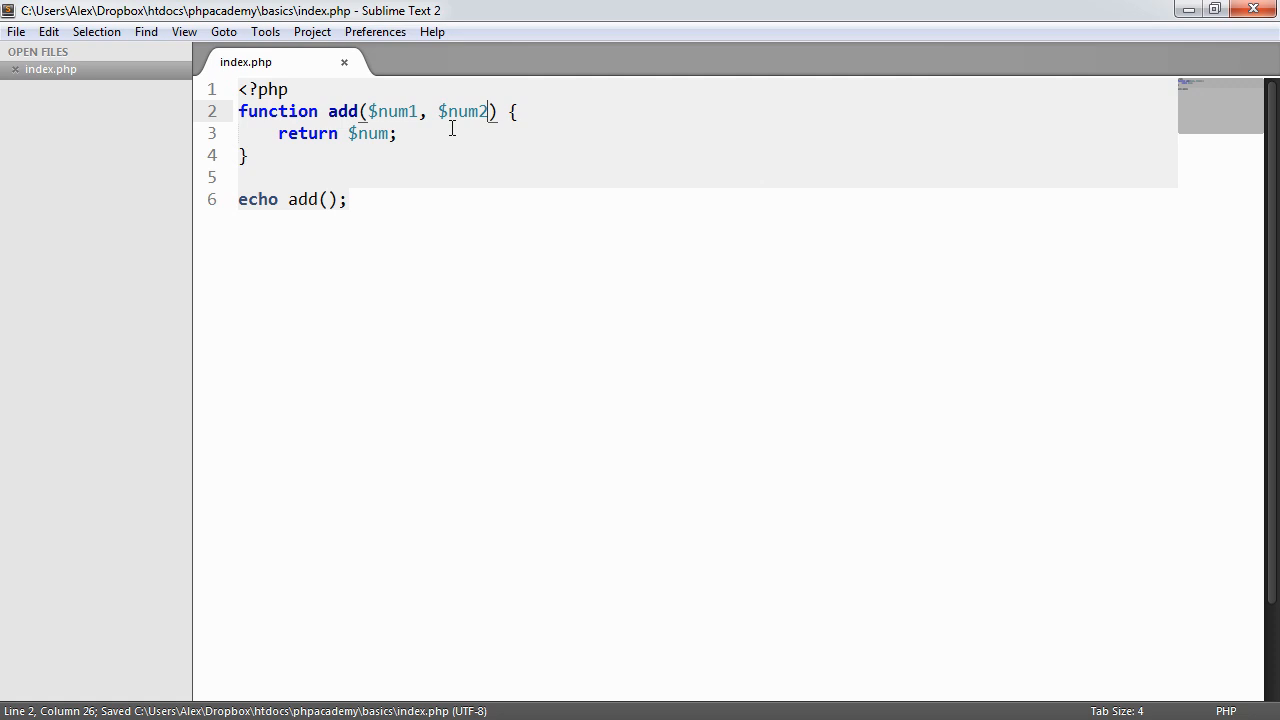
mouse_move(484, 257)
type("1 +")
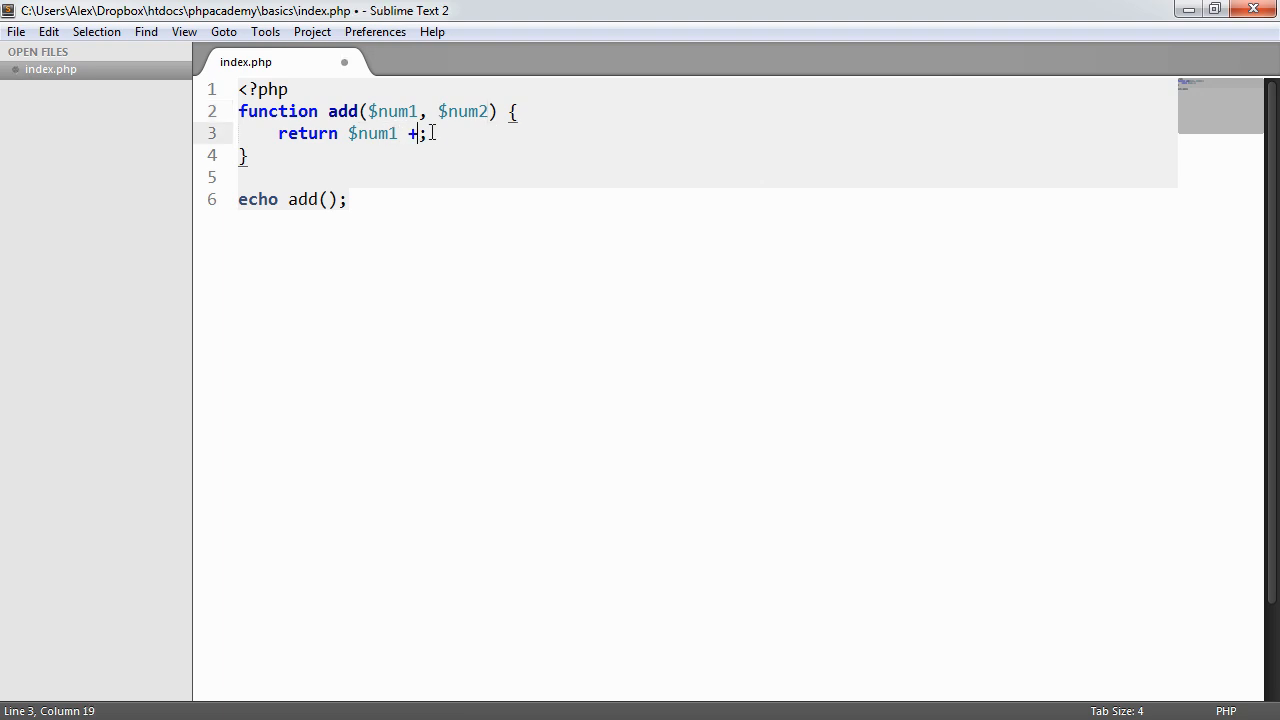
type("$num2")
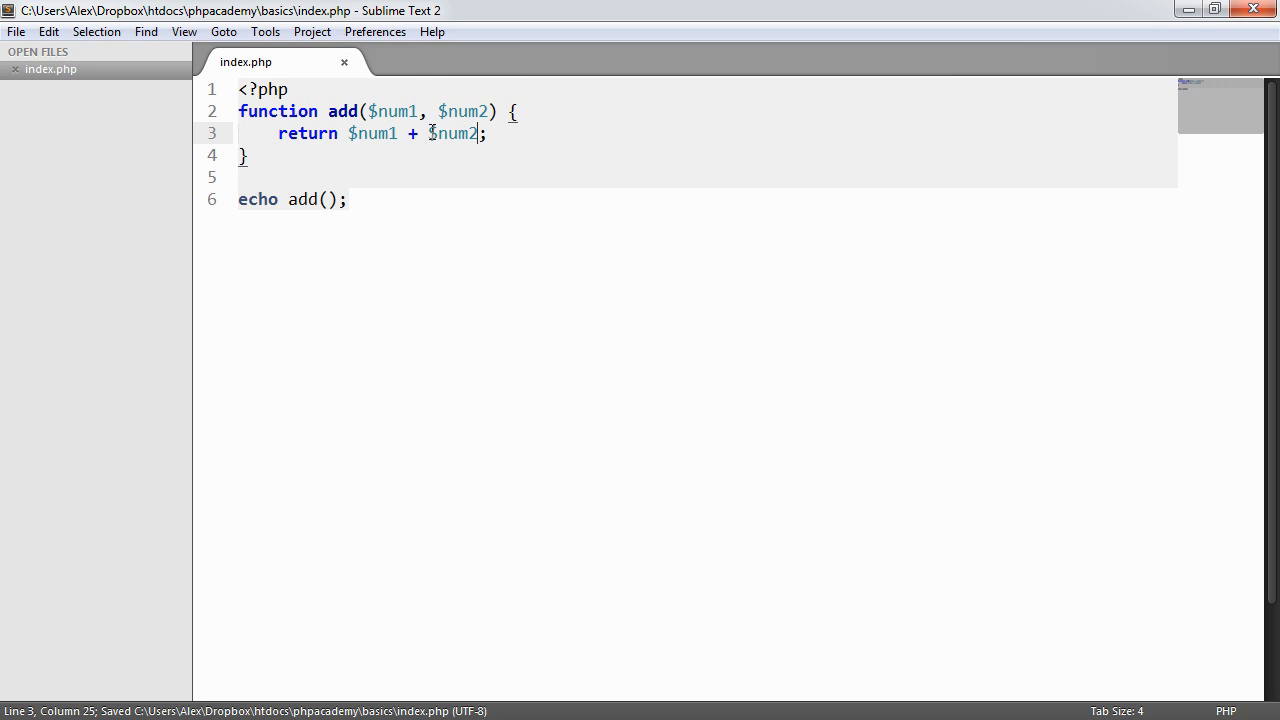
triple_click(292, 199)
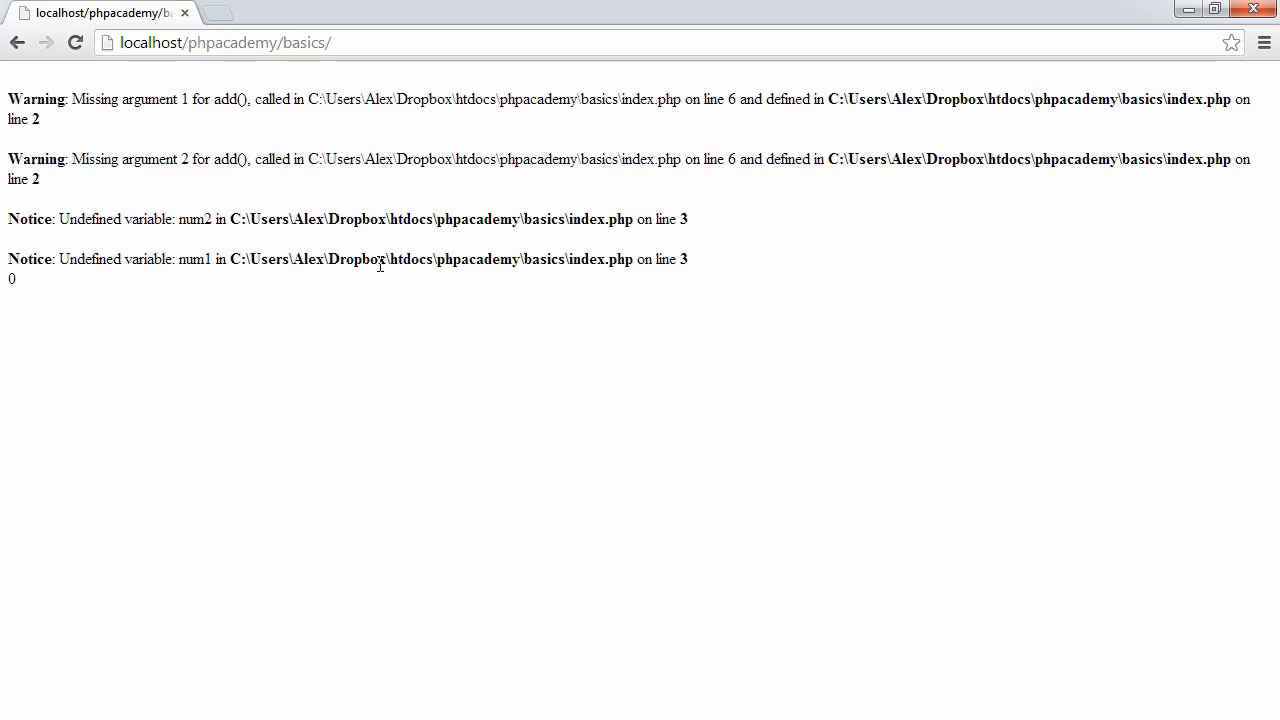
Reload localhost/phpacademy/basics/ and review the missing-argument warnings and 0 output.
left_click_drag(8, 99, 103, 99)
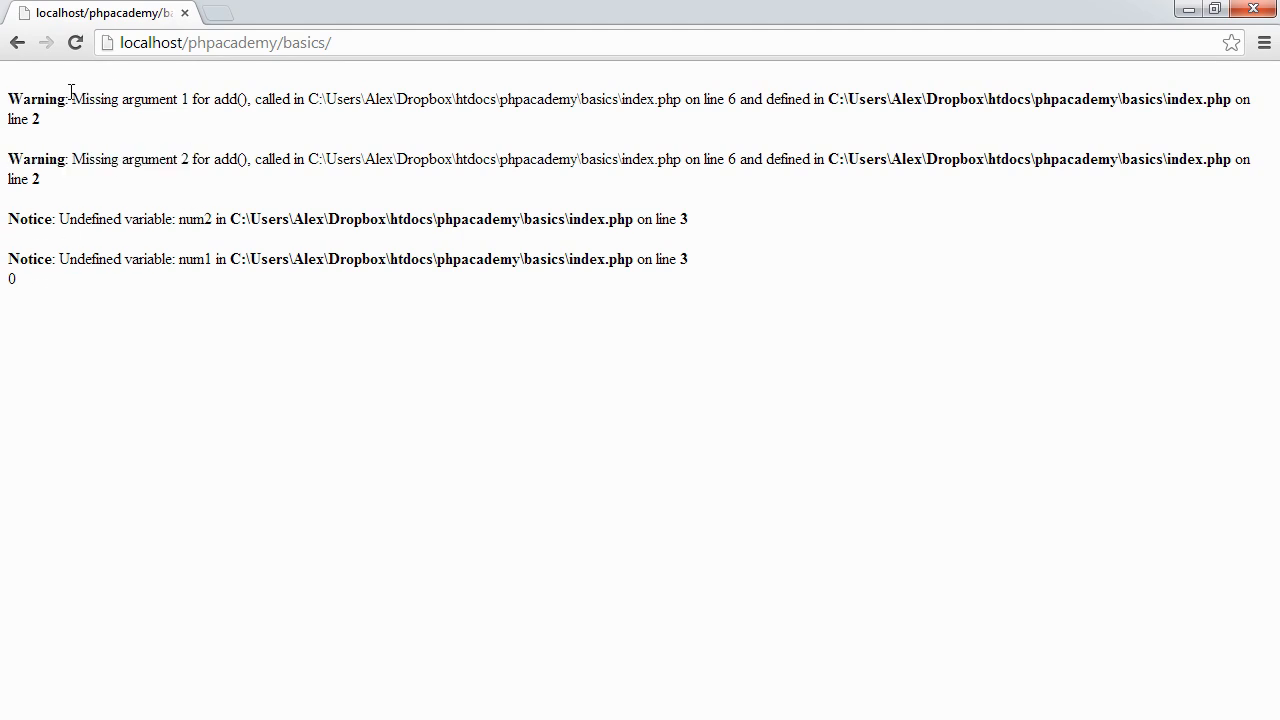
double_click(83, 99)
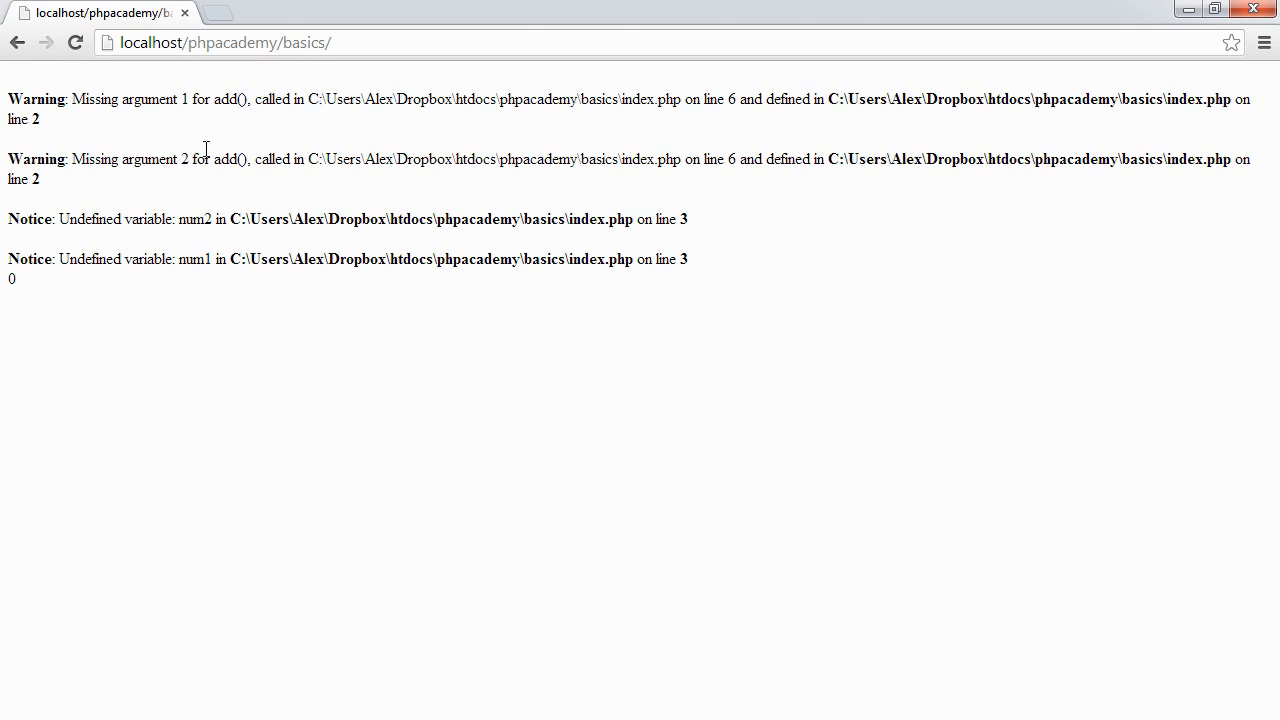
mouse_move(197, 219)
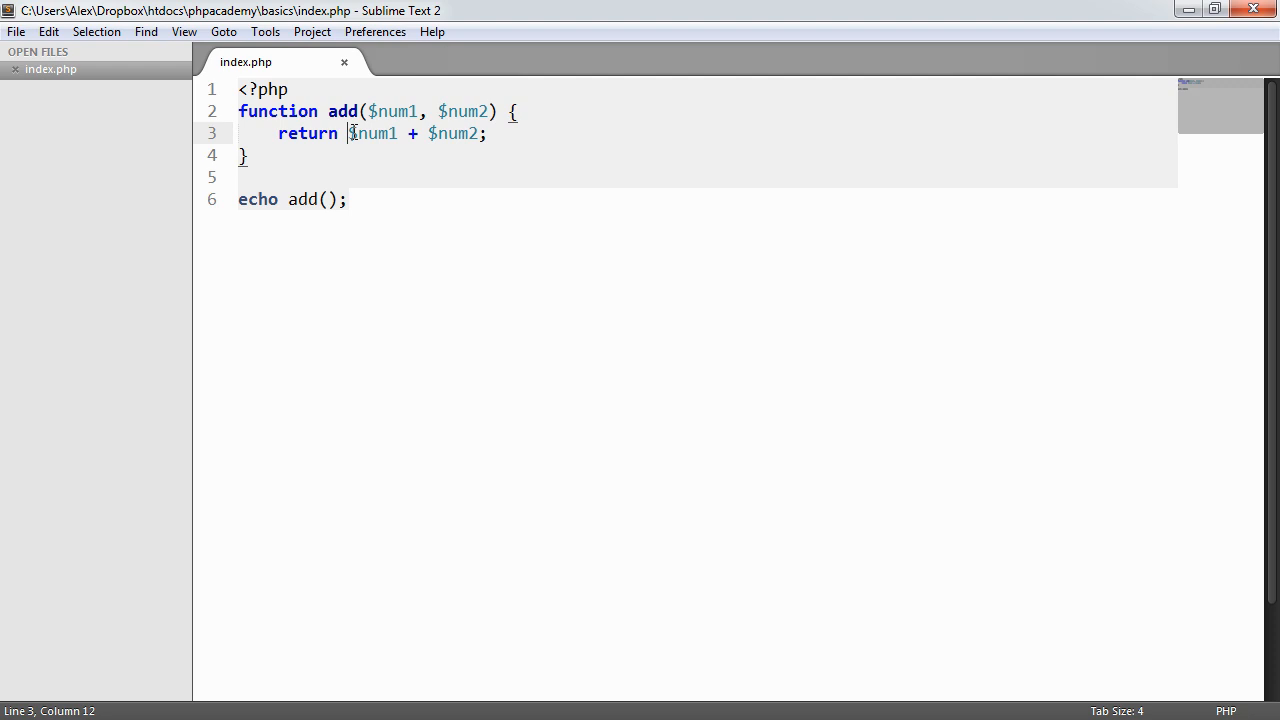
Pass 5 and 15 to the add() call on line 6 and save index.php.
double_click(388, 111)
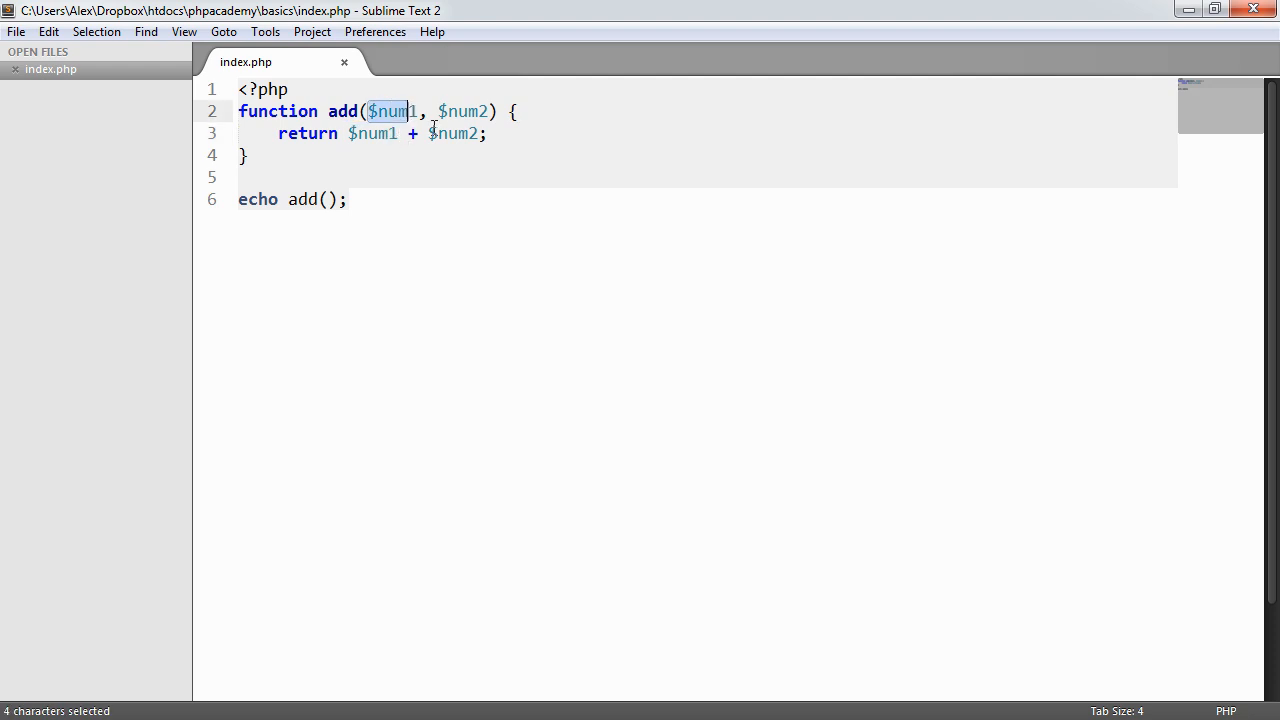
left_click(322, 199)
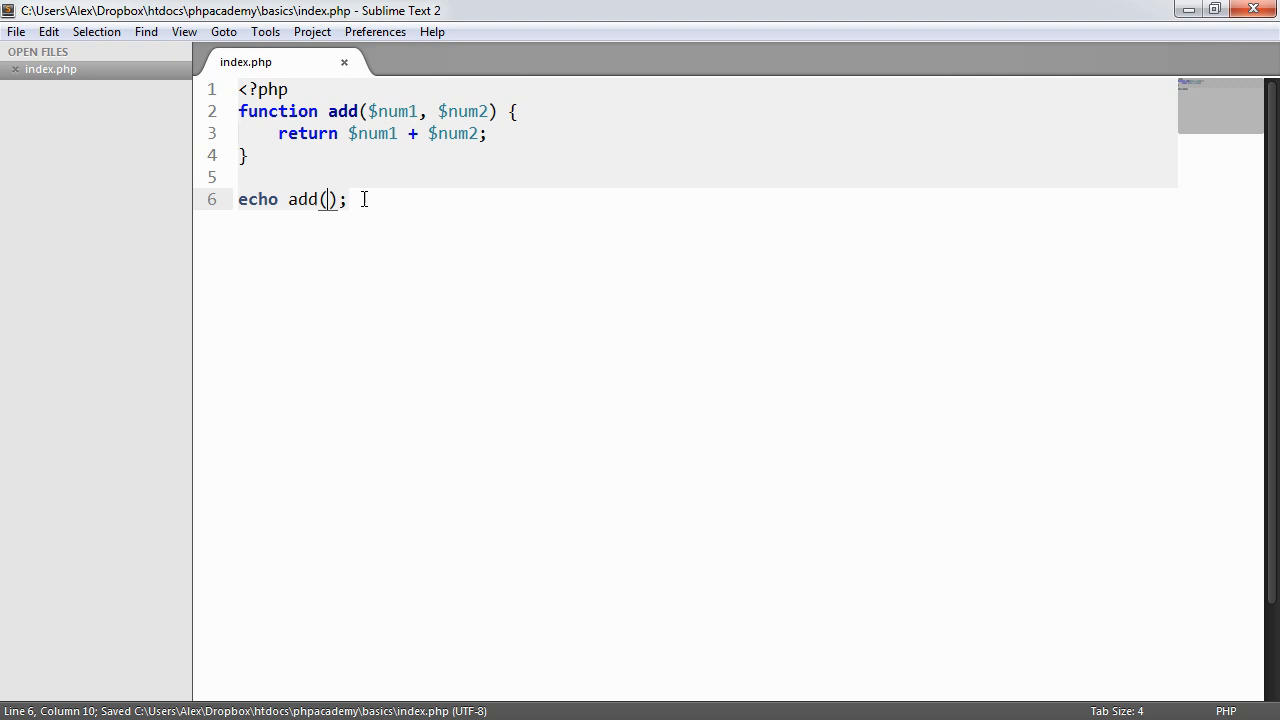
type("5, 15")
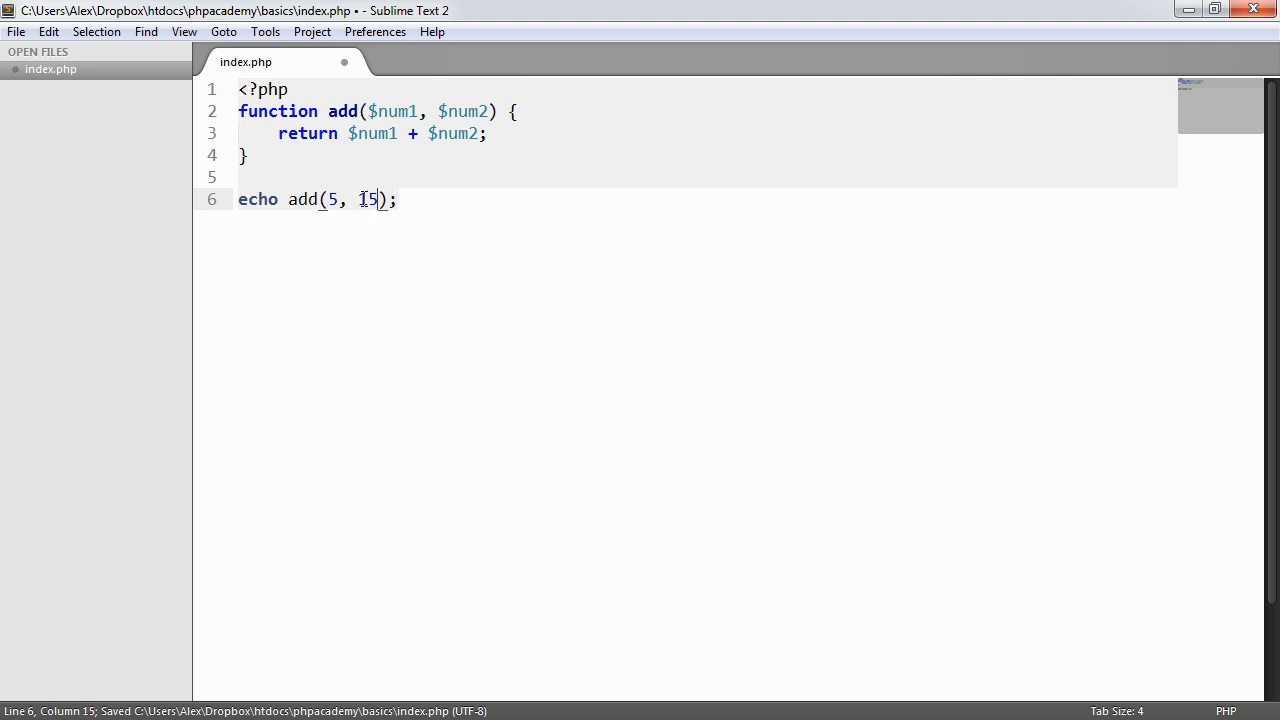
key("ctrl+s")
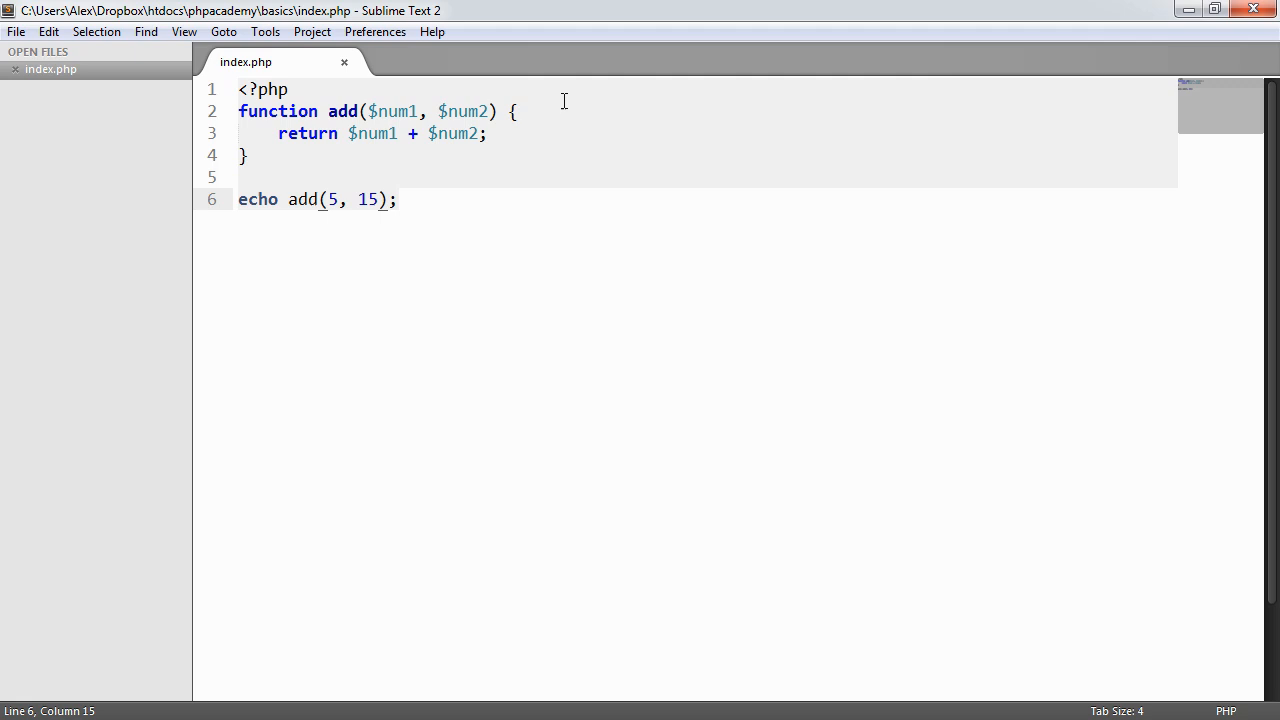
Default $num1 and $num2 to 0 and remove the 5, 15 arguments from the call.
key("ctrl+s")
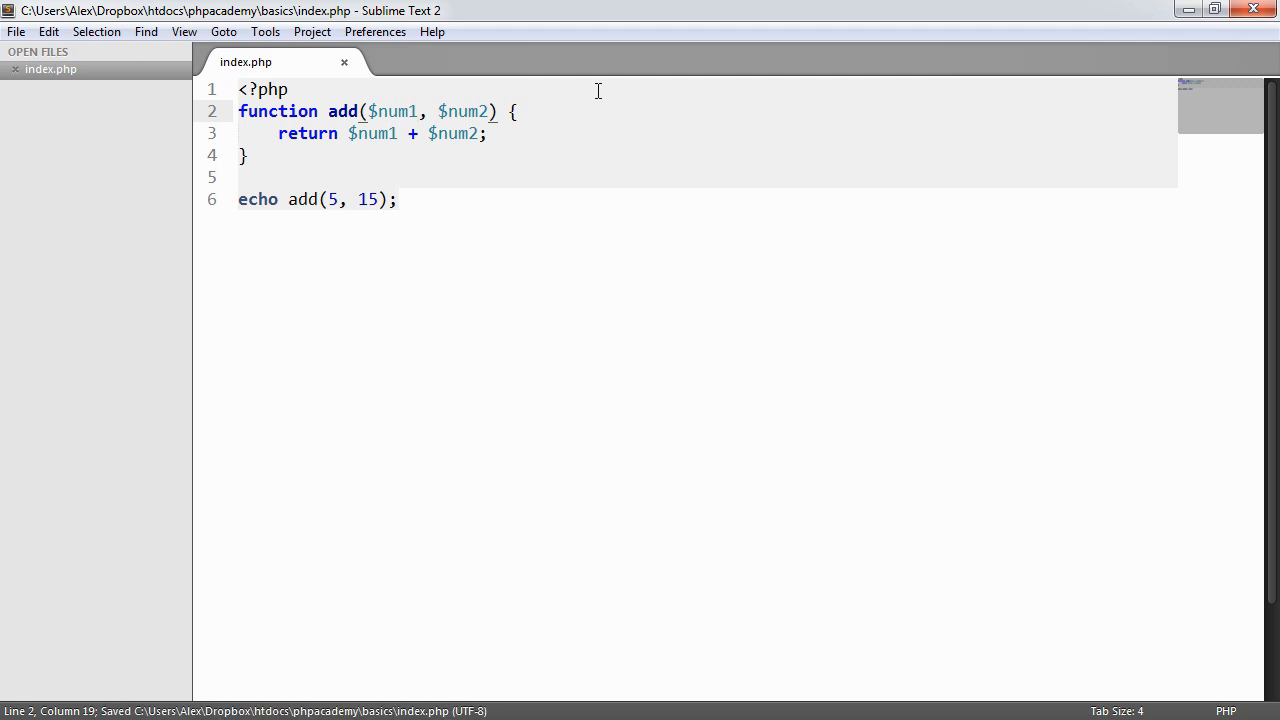
type("= 0")
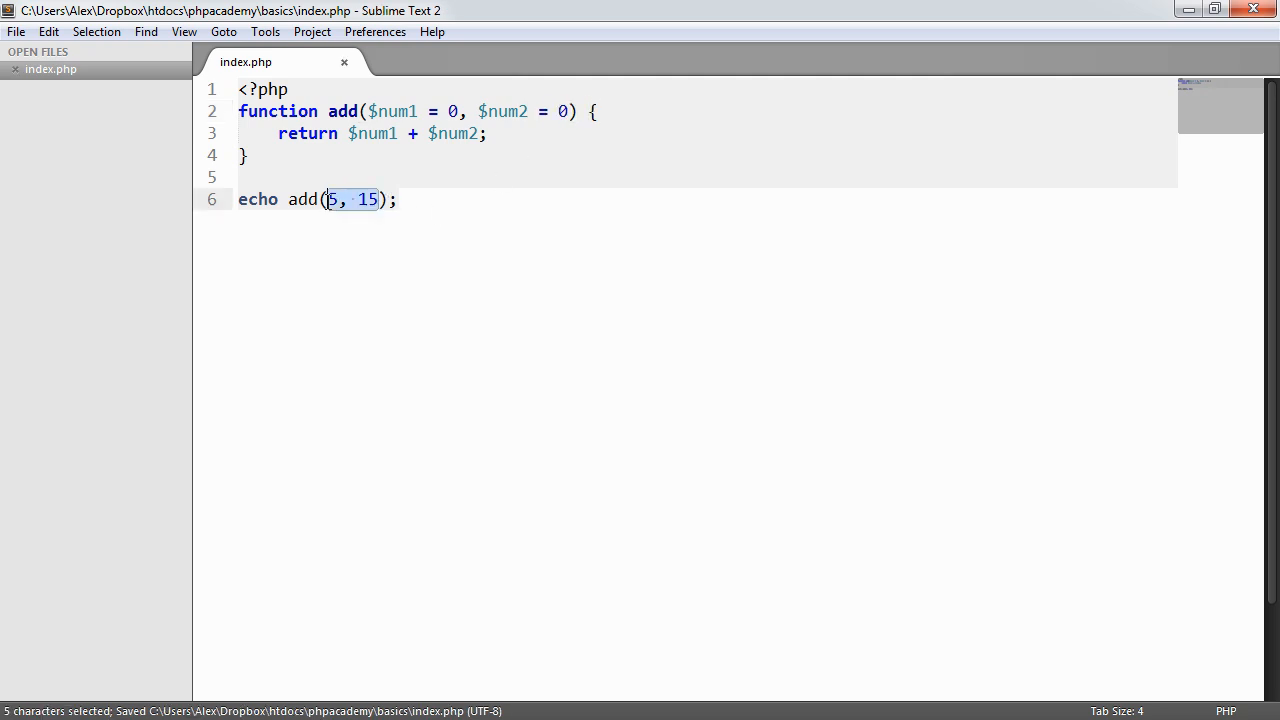
key("Delete")
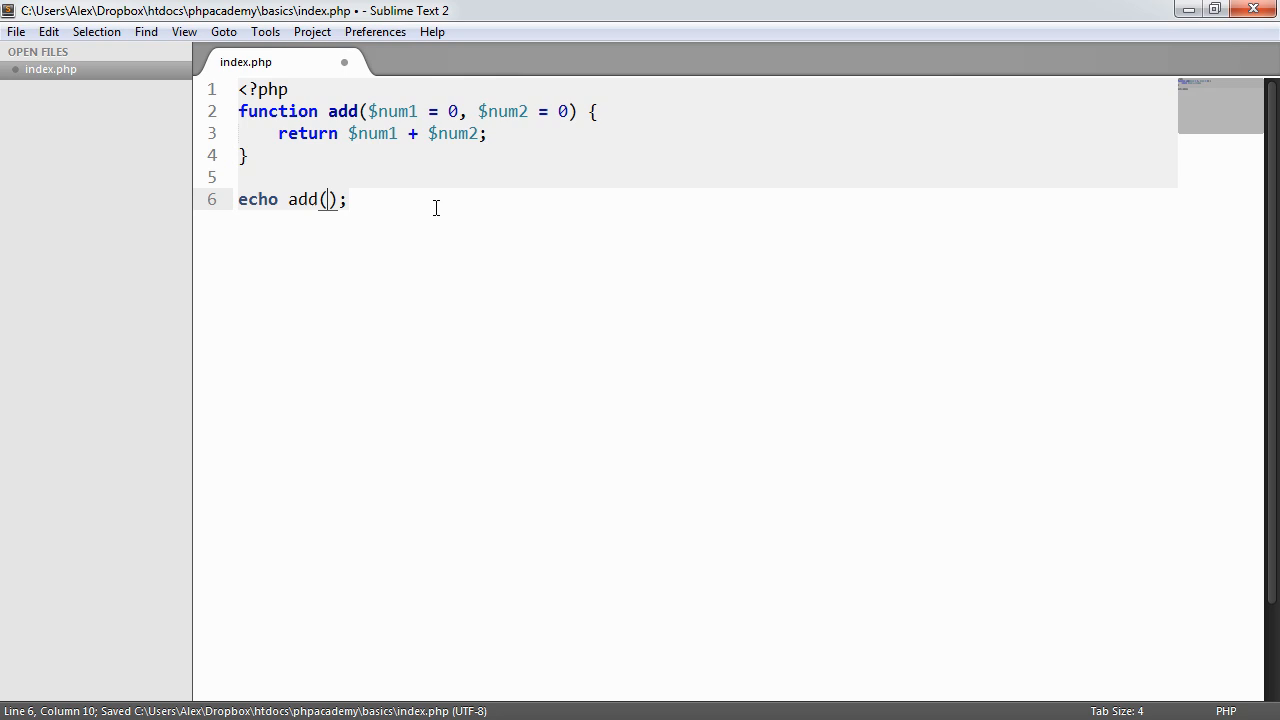
double_click(303, 199)
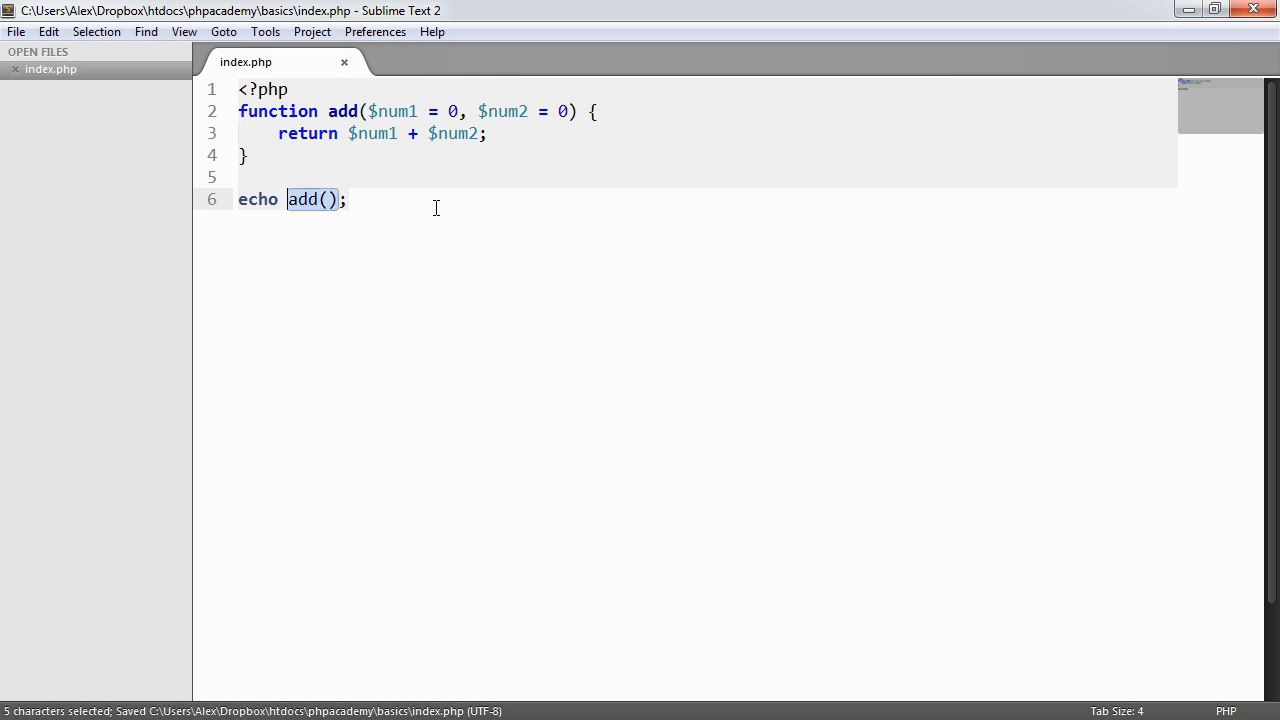
left_click(346, 199)
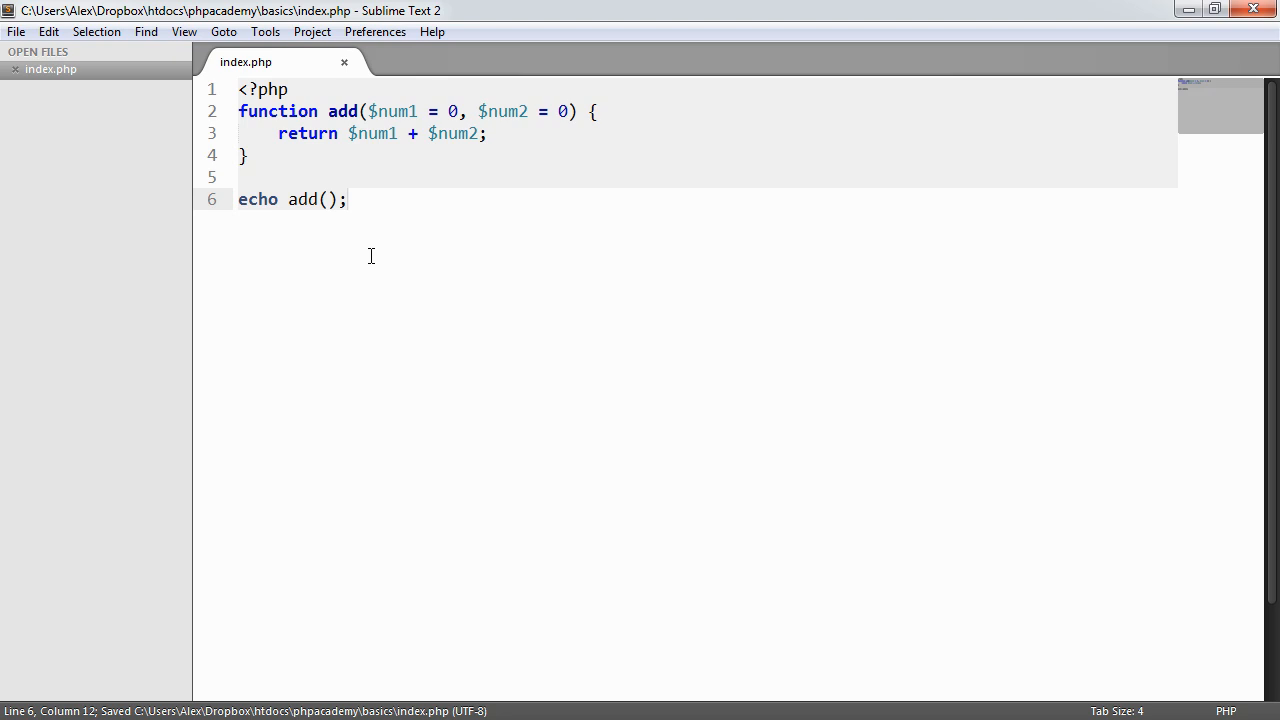
double_click(500, 111)
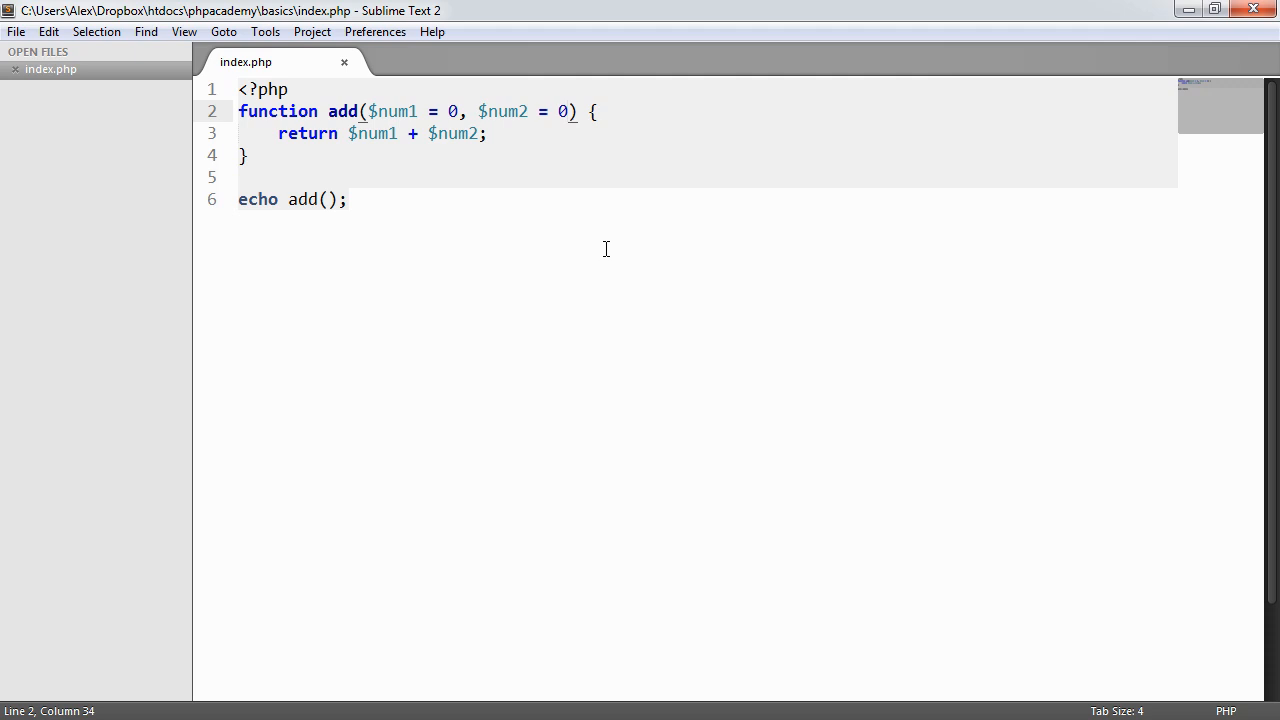
double_click(372, 133)
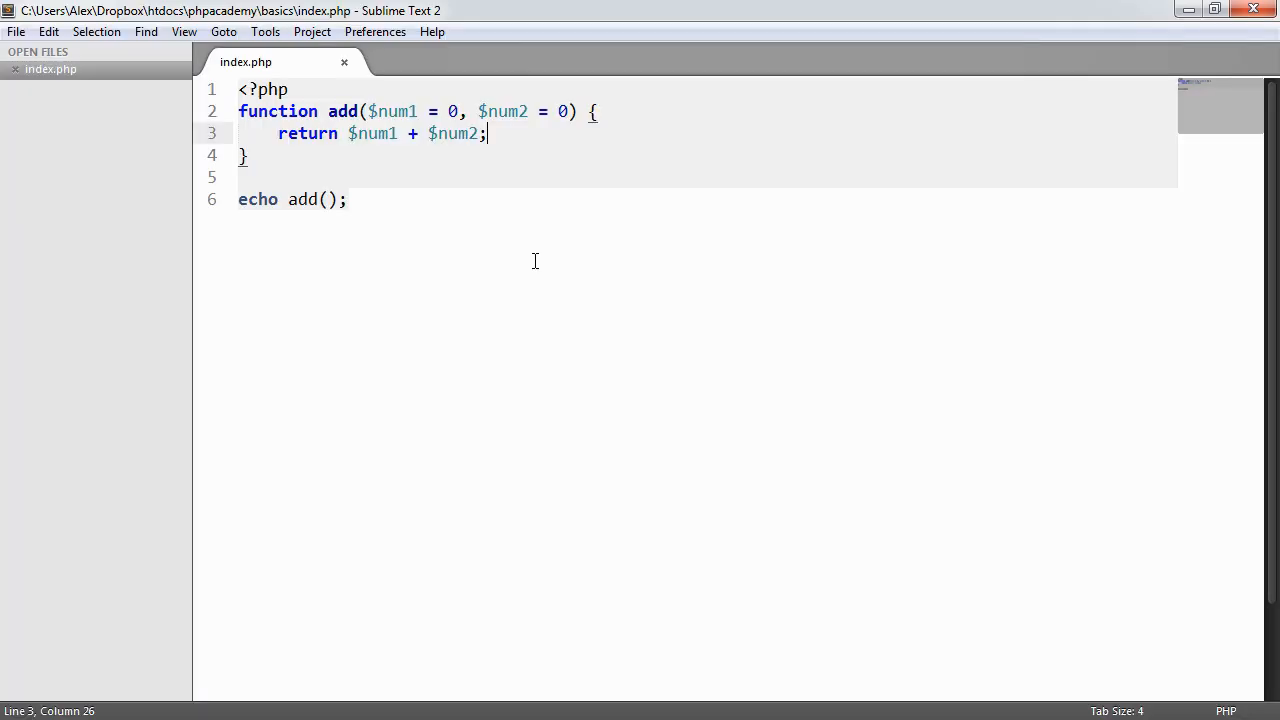
mouse_move(487, 160)
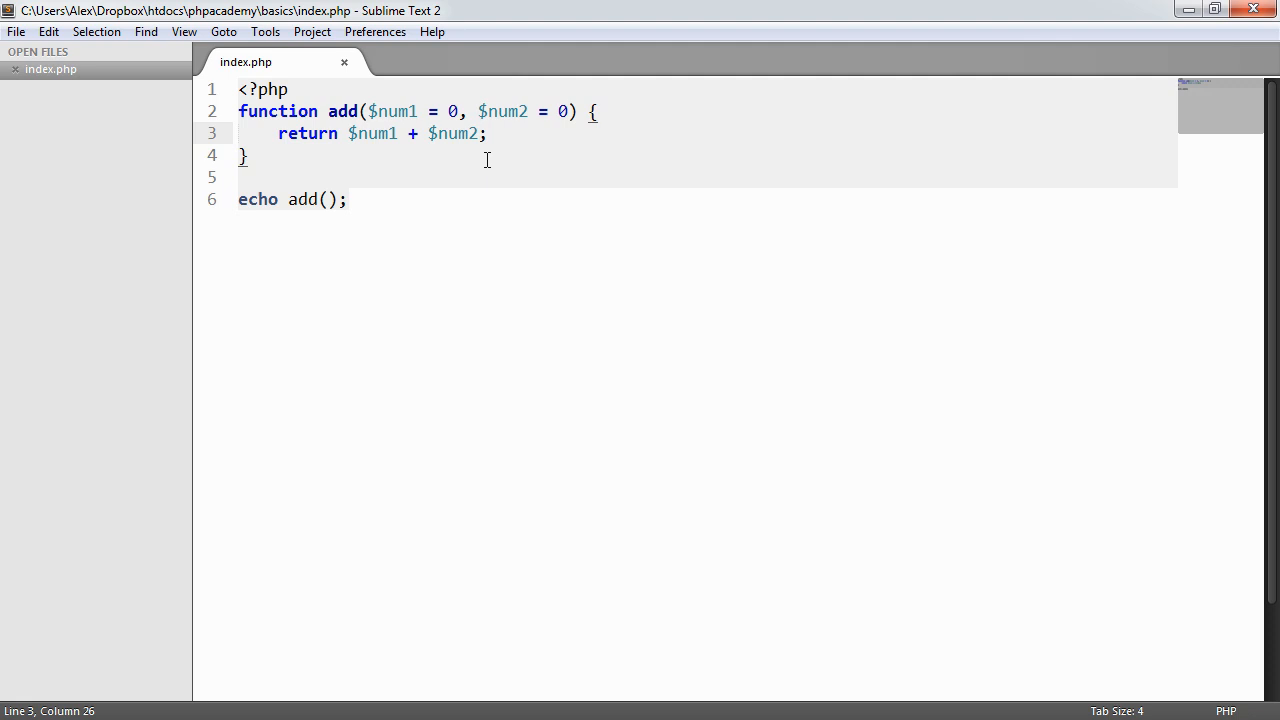
left_click(557, 111)
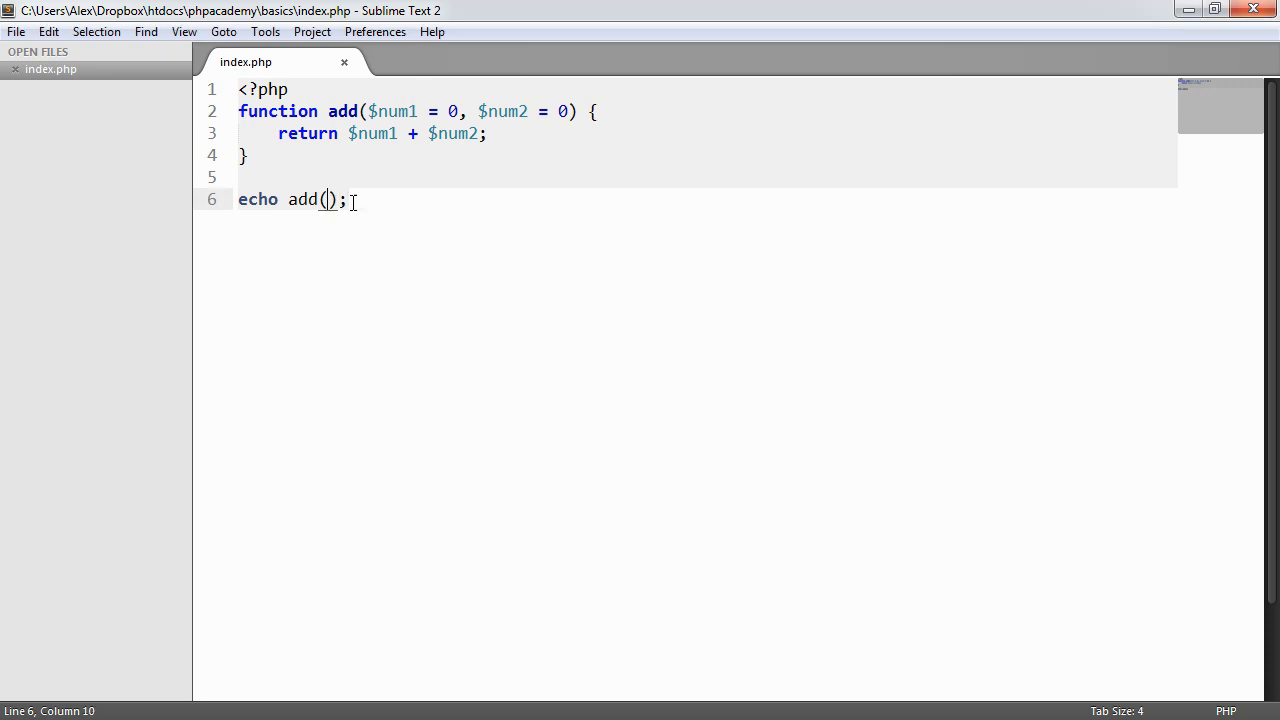
Call add(8, 7) on line 6 and save index.php.
type("8, 7")
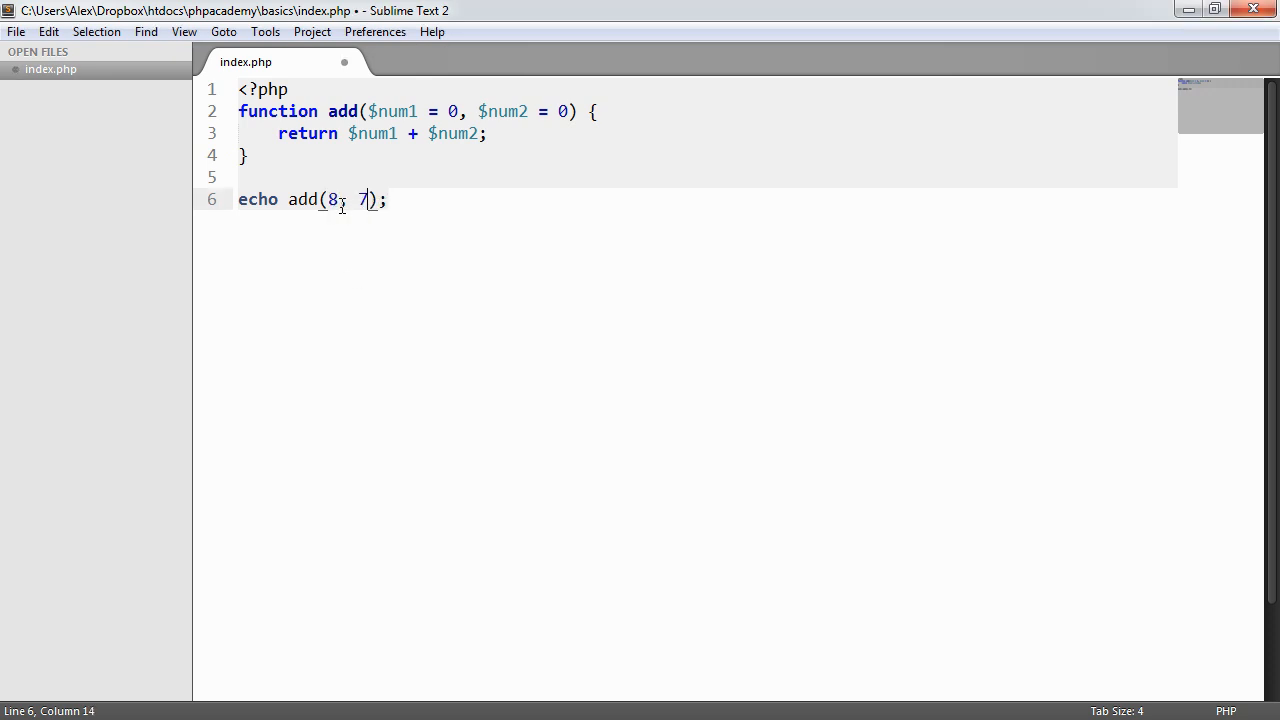
key("ctrl+s")
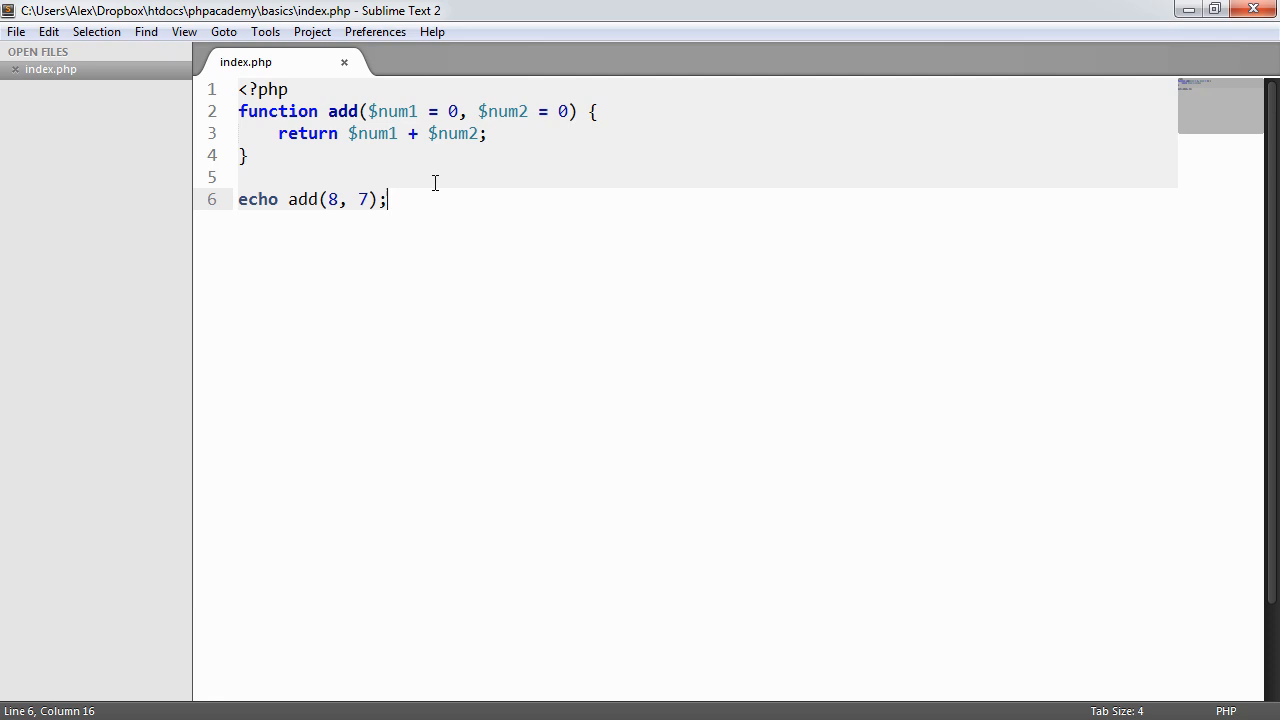
mouse_move(386, 147)
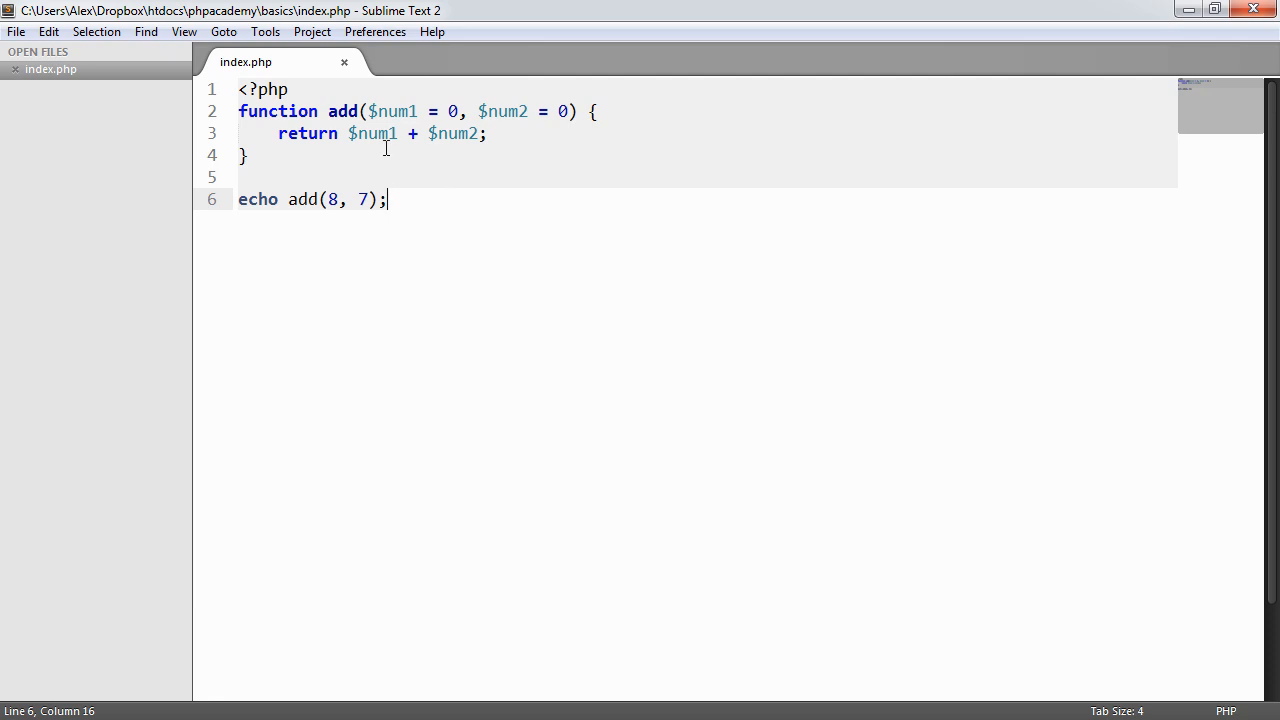